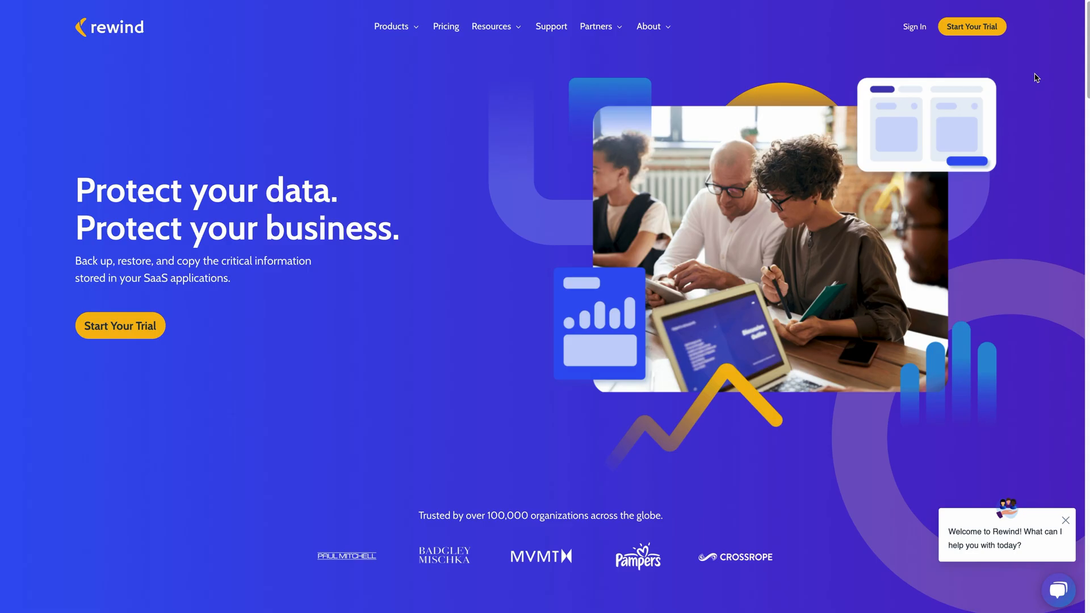
pyautogui.moveTo(972, 26)
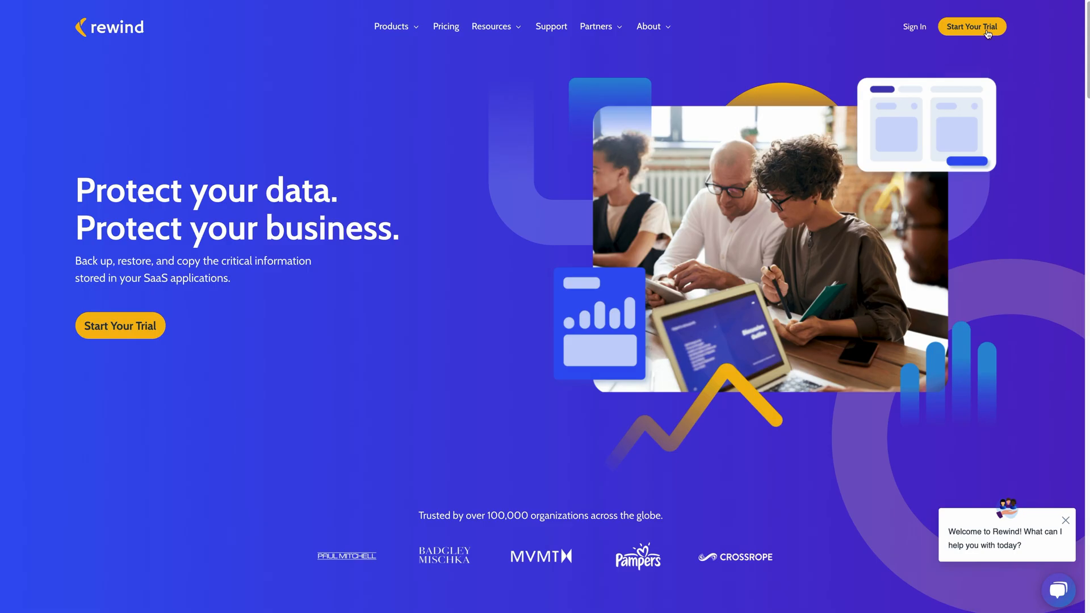
# Start the free trial signup with the Intuit account and authorize Rewind Backups
pyautogui.click(971, 27)
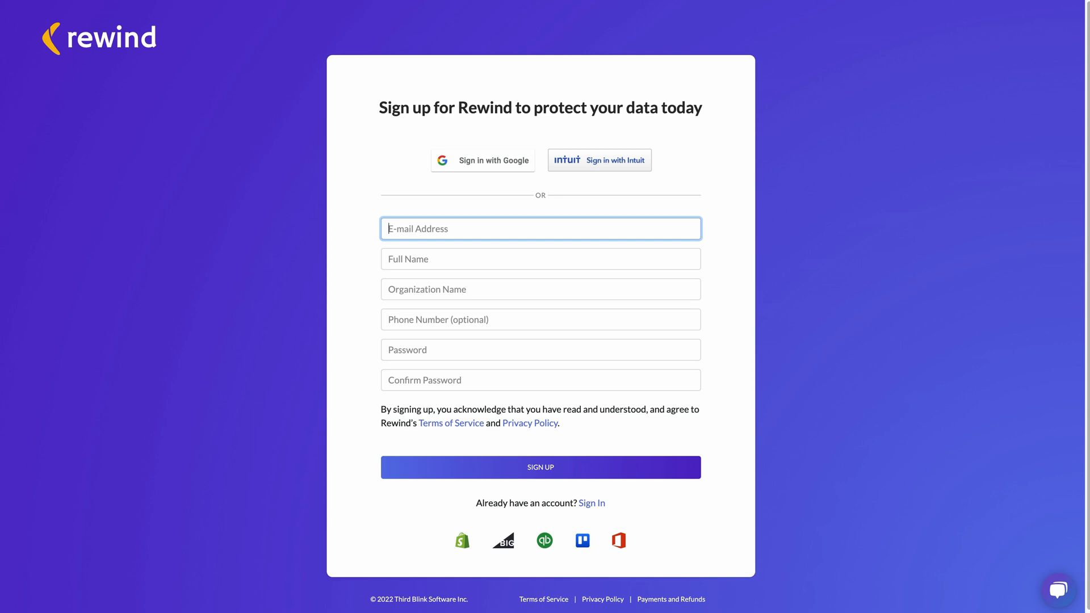
pyautogui.moveTo(599, 160)
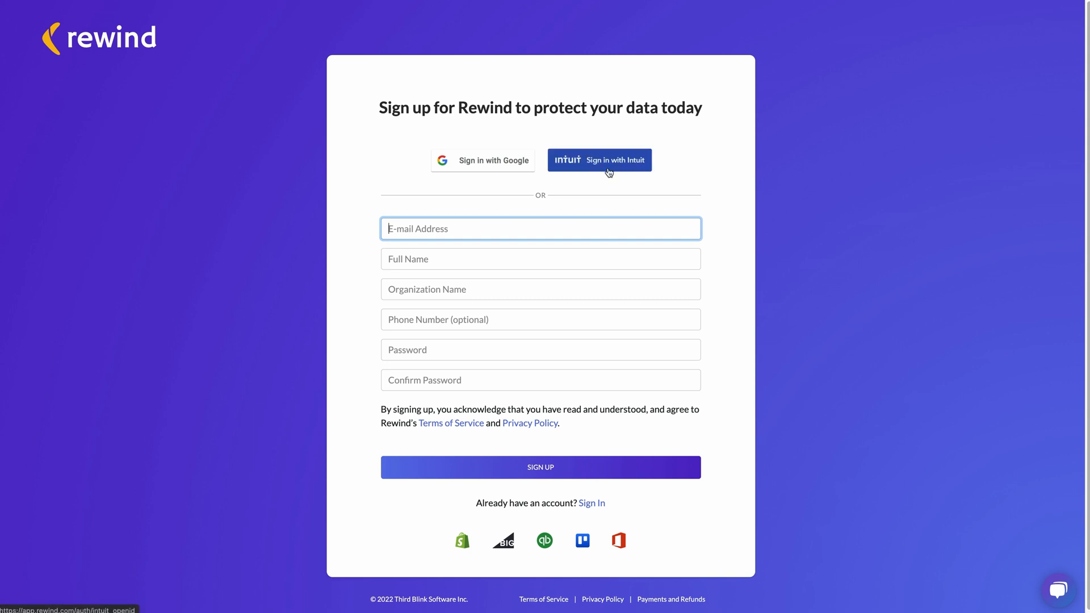
pyautogui.click(600, 160)
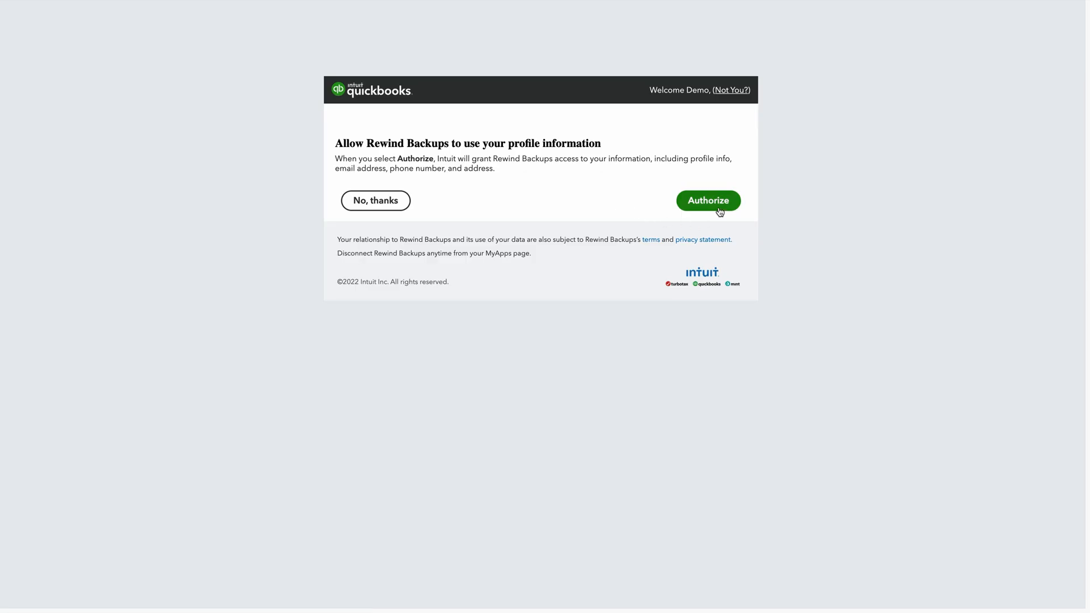
pyautogui.click(708, 200)
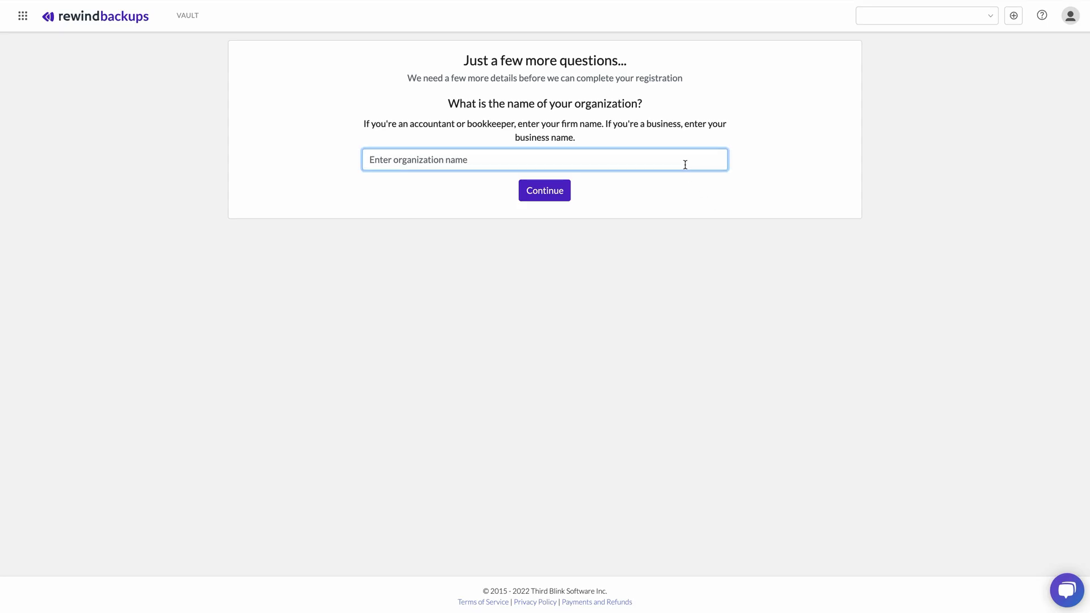
# Name the organization 'Rewind QuickBooks Online Demo' and continue
pyautogui.write('Rewind QuickBooks Online Demo')
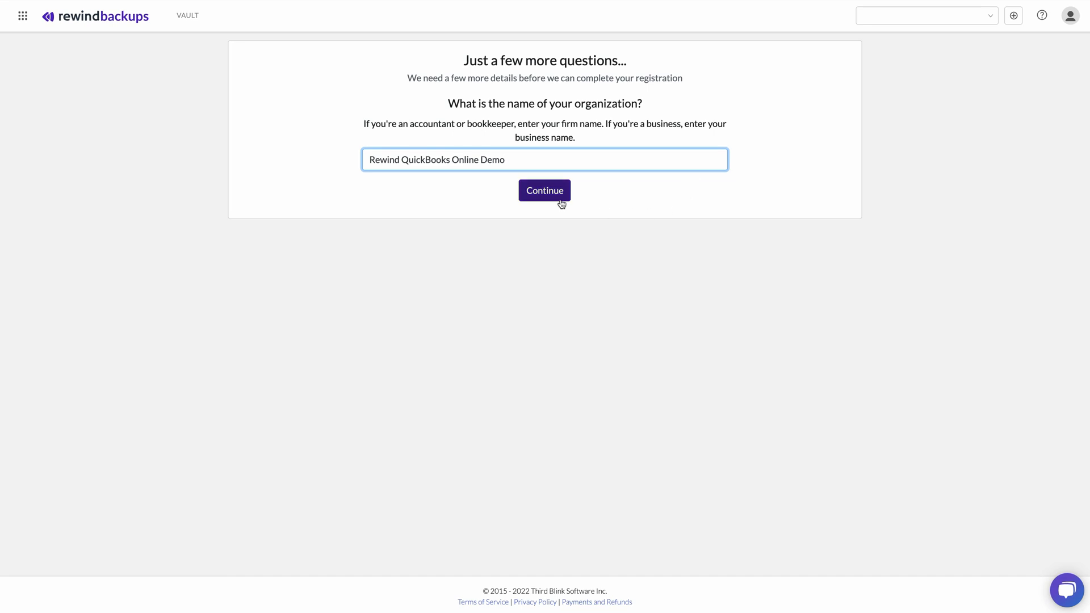
pyautogui.click(544, 191)
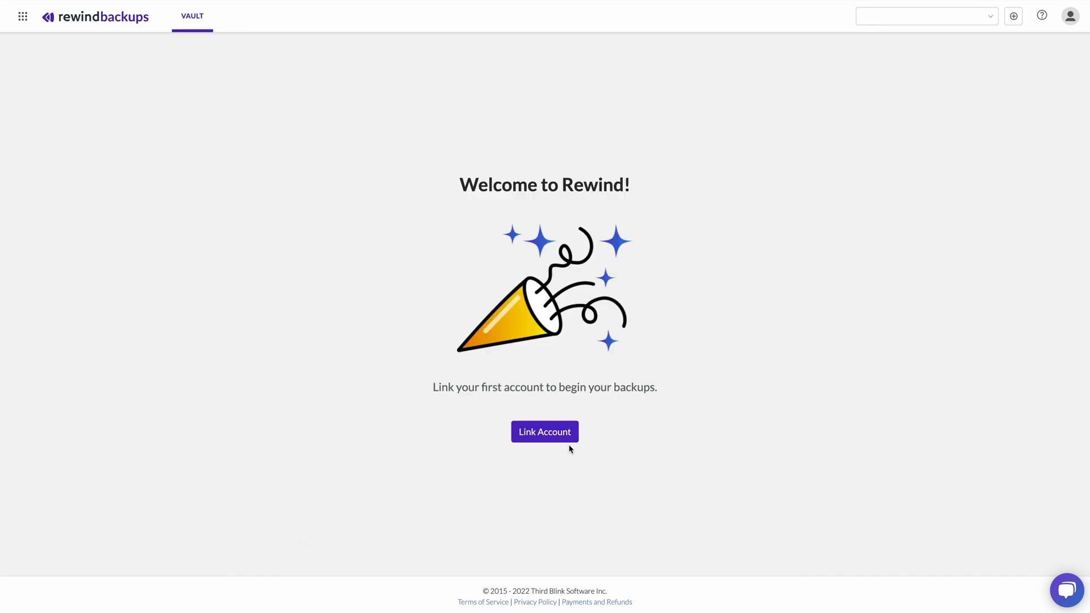
# Link the QuickBooks company, approving data sharing, with United States as the storage region
pyautogui.click(544, 431)
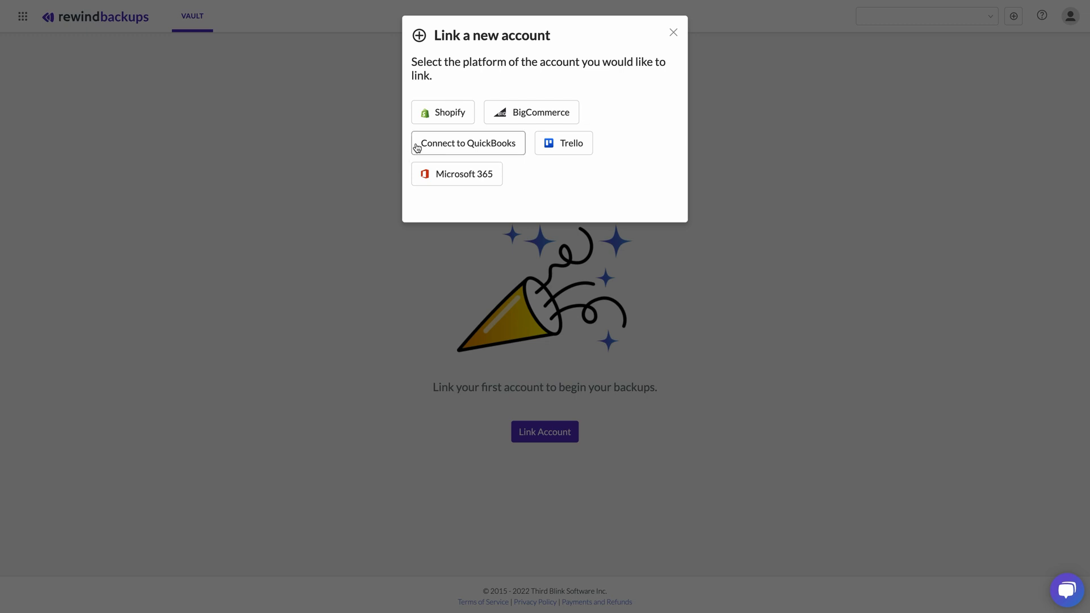
pyautogui.click(467, 143)
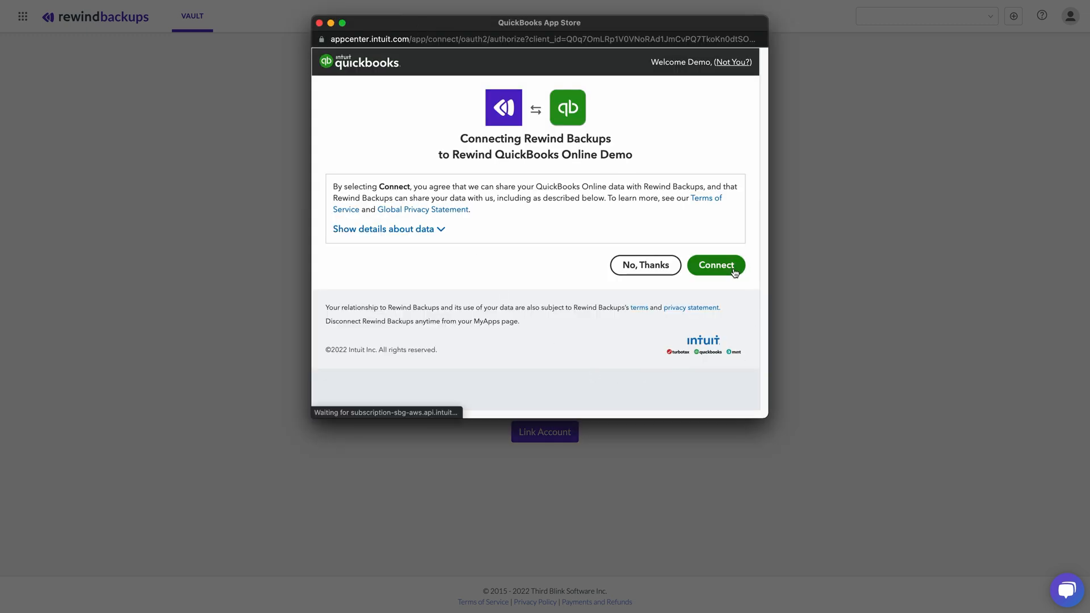
pyautogui.click(715, 264)
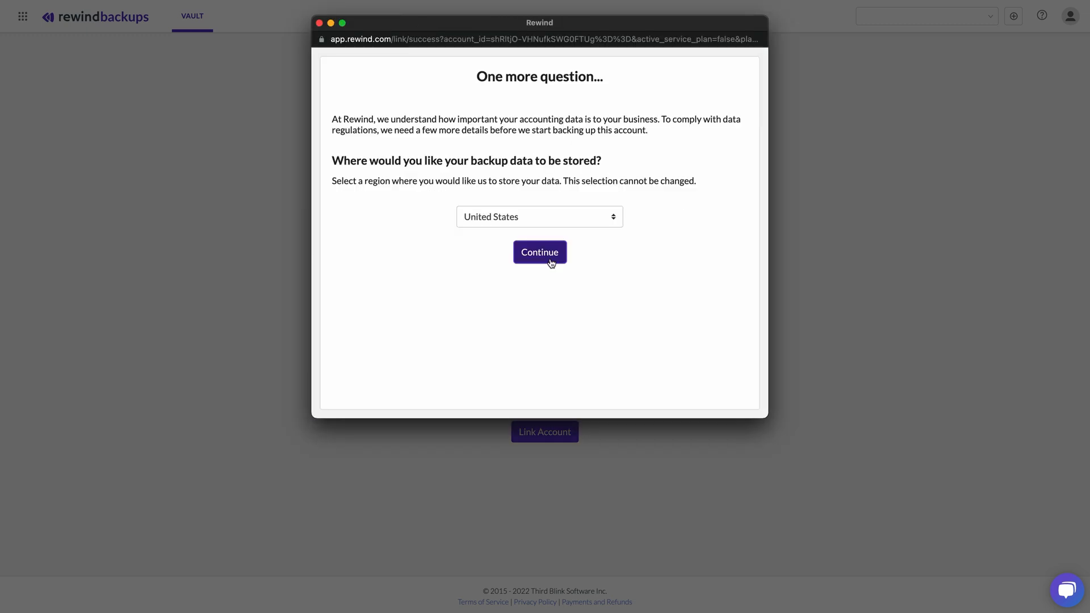
pyautogui.click(539, 252)
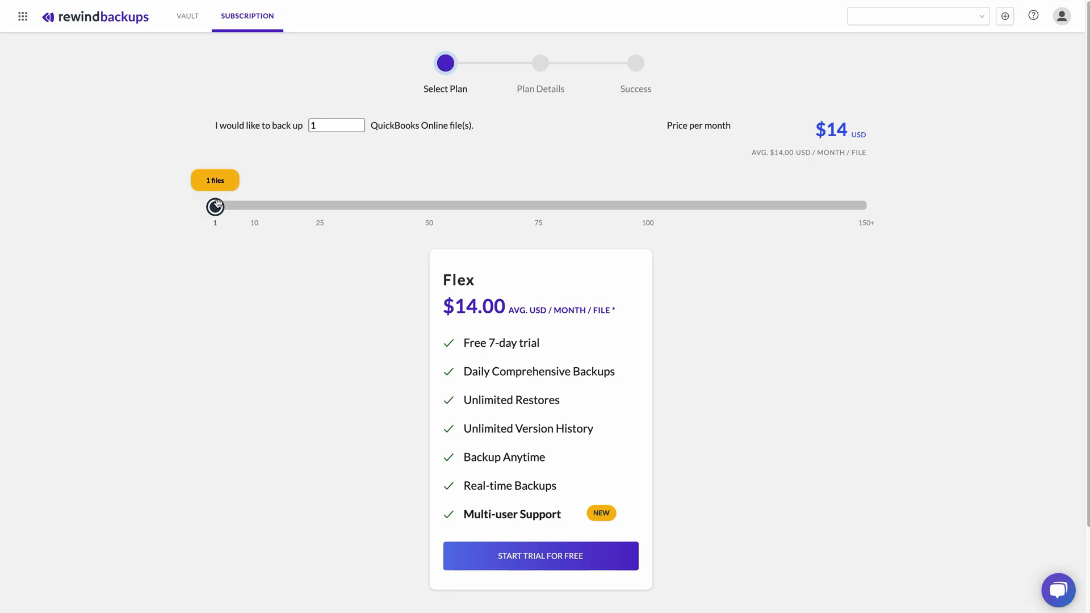
pyautogui.moveTo(215, 206); pyautogui.dragTo(319, 206)
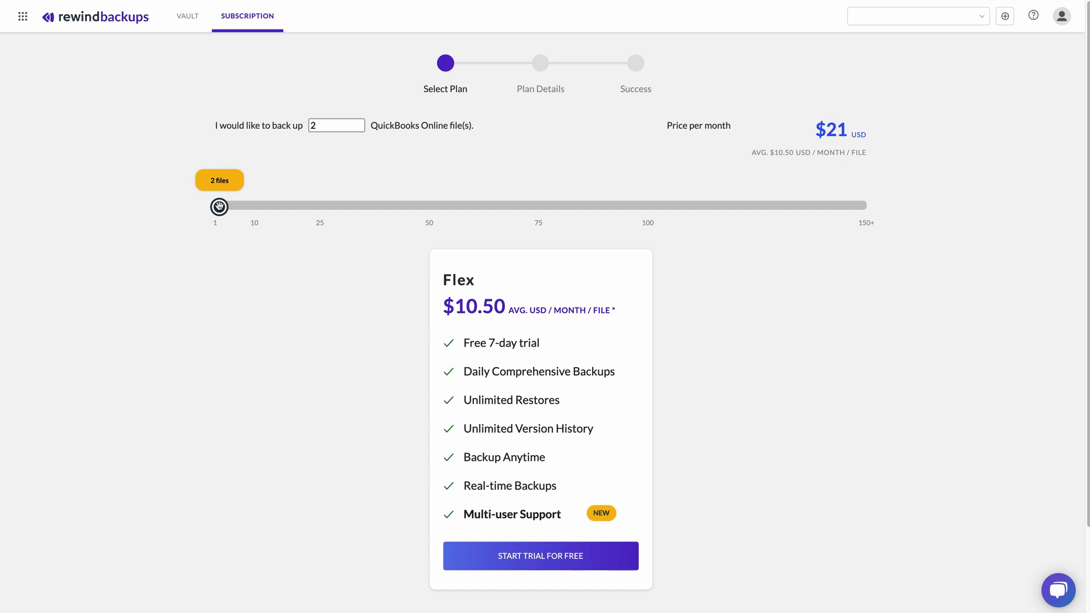
pyautogui.moveTo(218, 205); pyautogui.dragTo(241, 205)
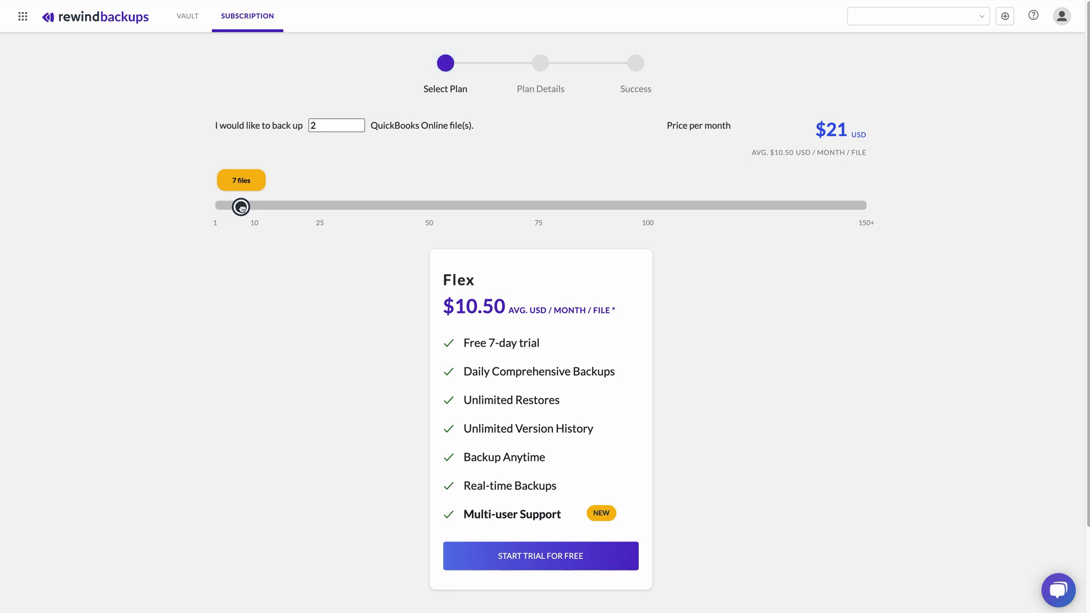
pyautogui.moveTo(241, 207); pyautogui.dragTo(246, 207)
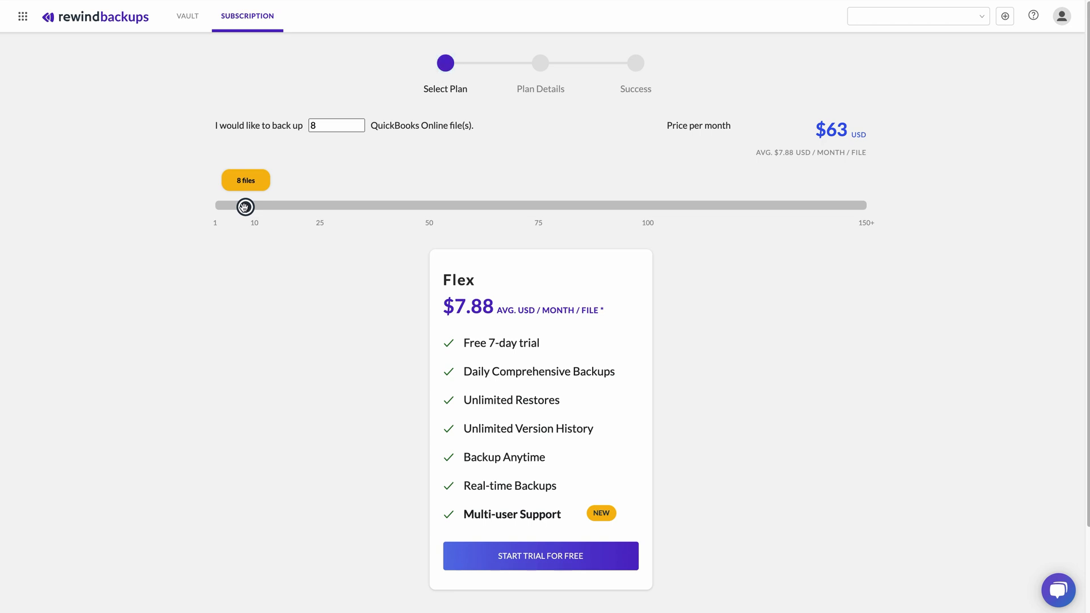
pyautogui.moveTo(244, 206); pyautogui.dragTo(253, 206)
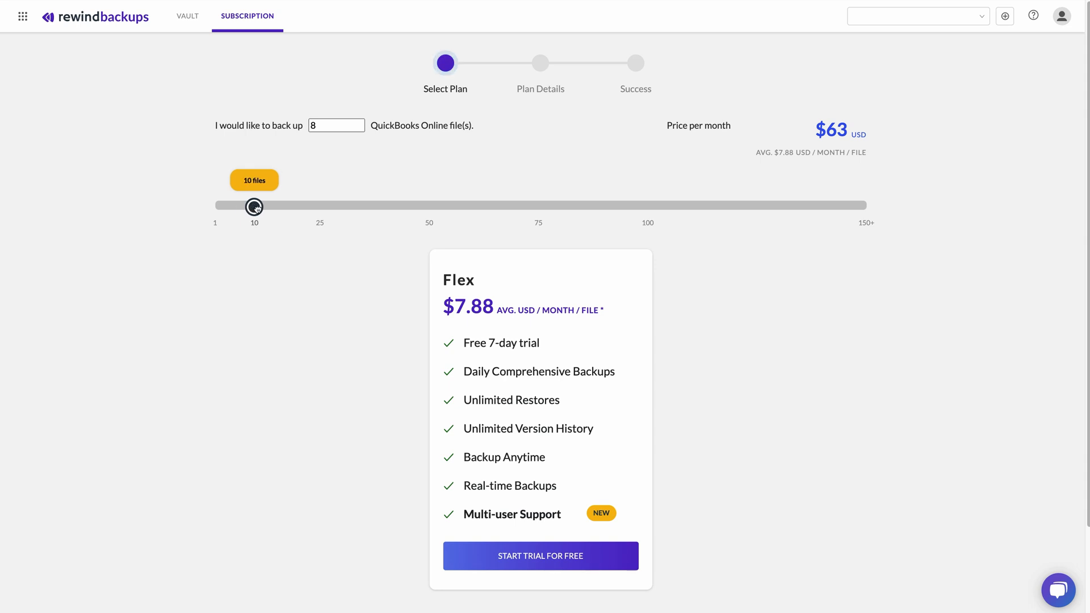
pyautogui.moveTo(253, 206); pyautogui.dragTo(297, 205)
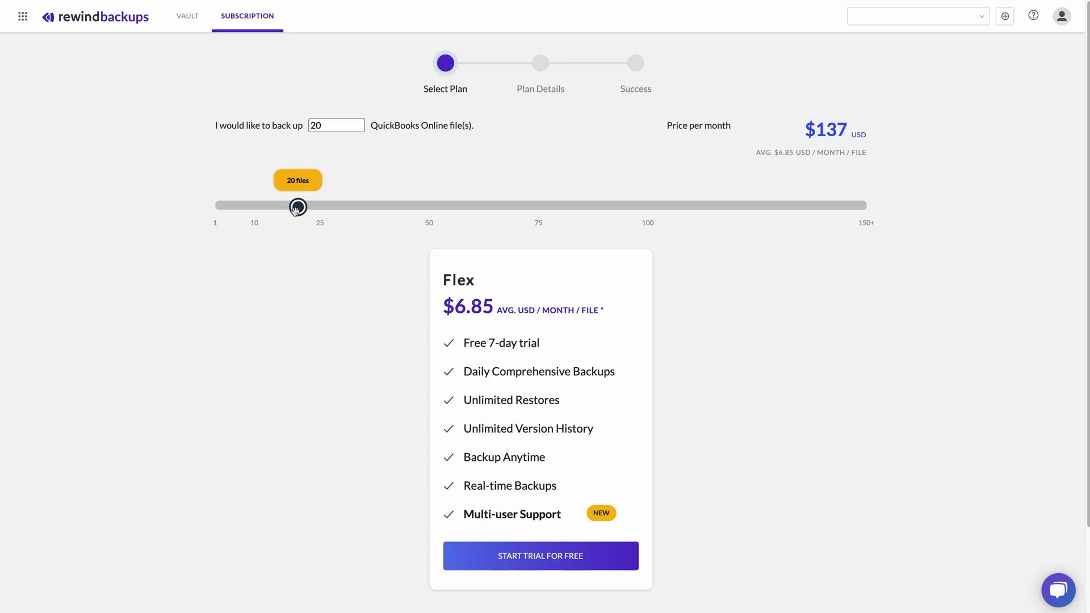
pyautogui.moveTo(297, 206); pyautogui.dragTo(319, 205)
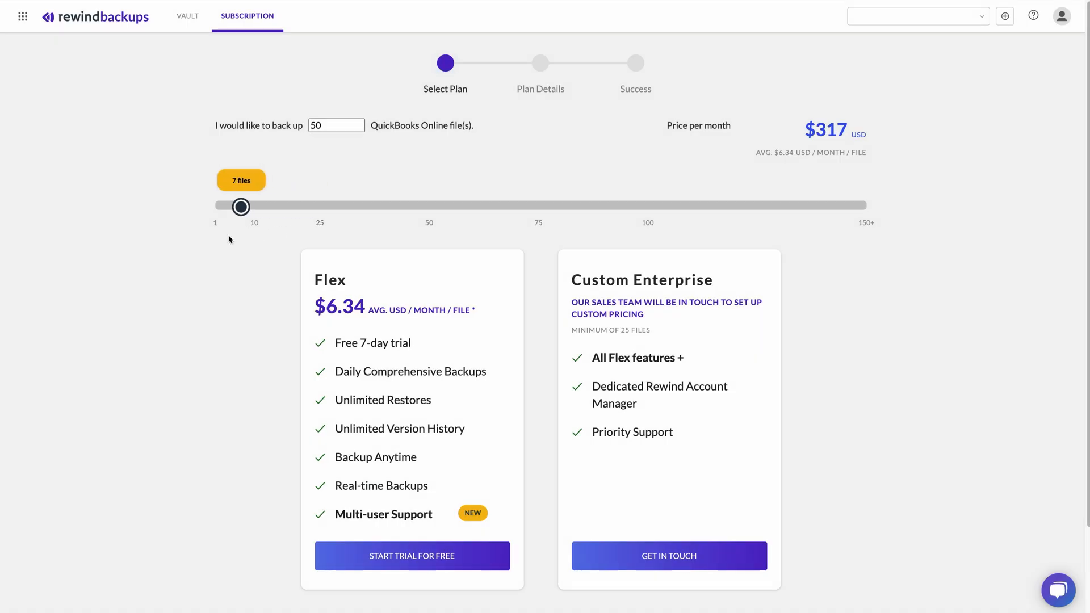
pyautogui.moveTo(241, 207); pyautogui.dragTo(214, 207)
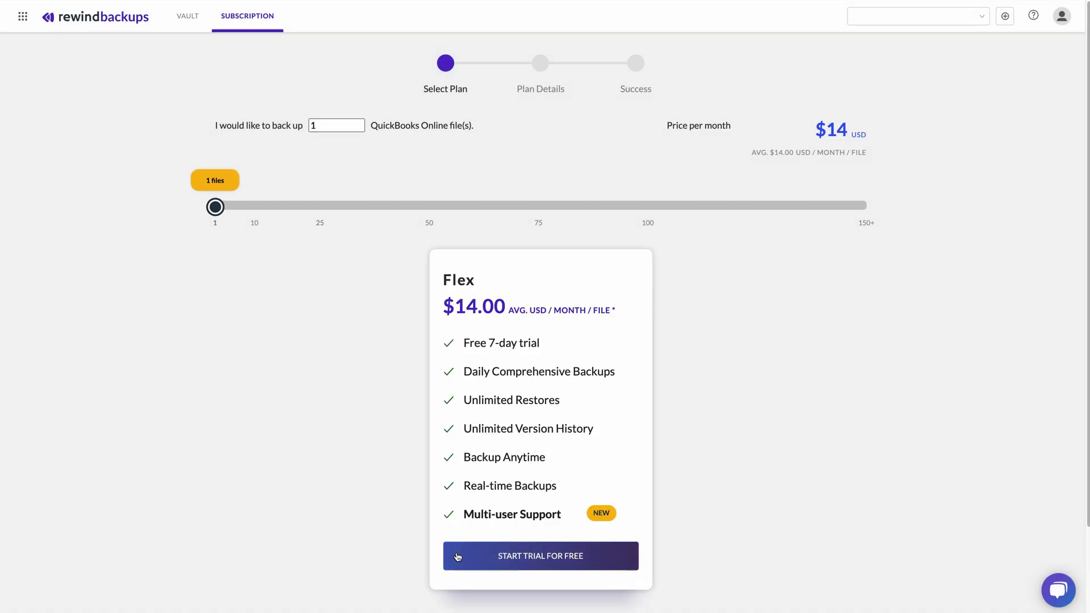
# Start the Flex free trial with billing details in Ontario, Canada
pyautogui.click(541, 555)
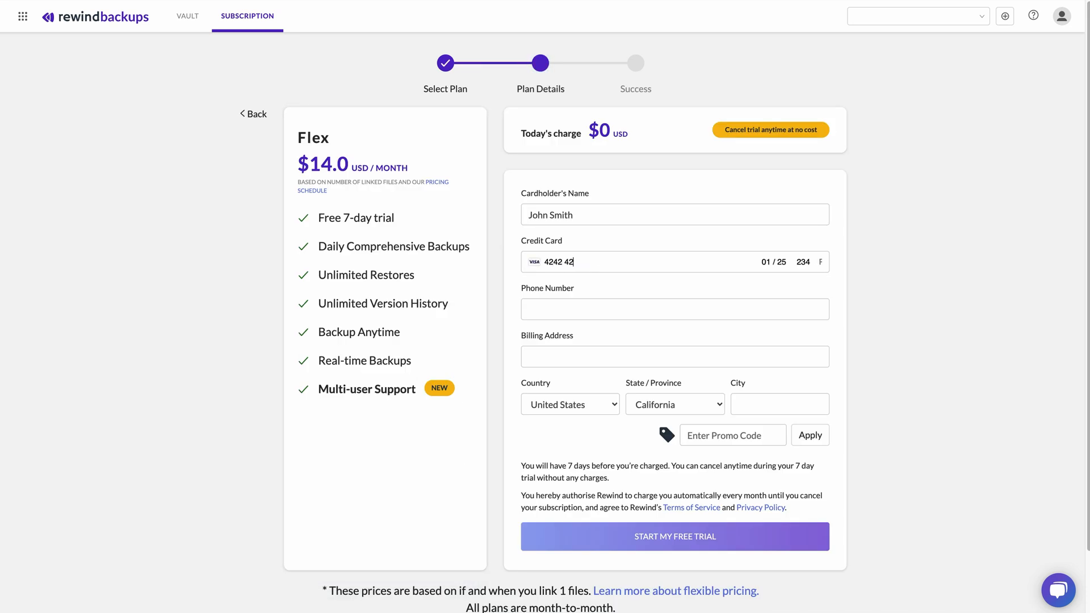
pyautogui.write('16131234567')
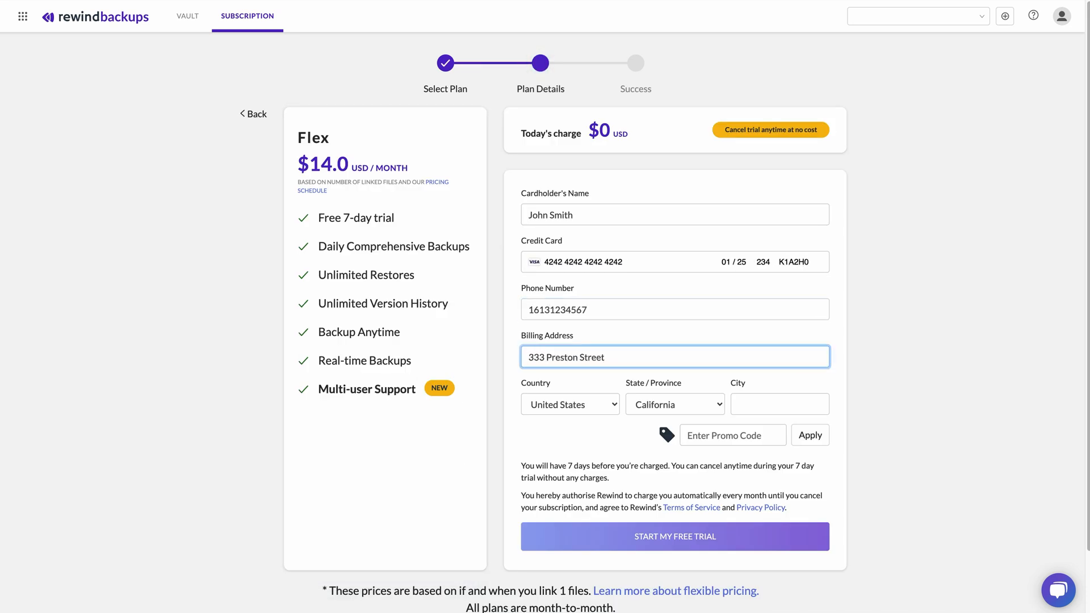
pyautogui.click(569, 404)
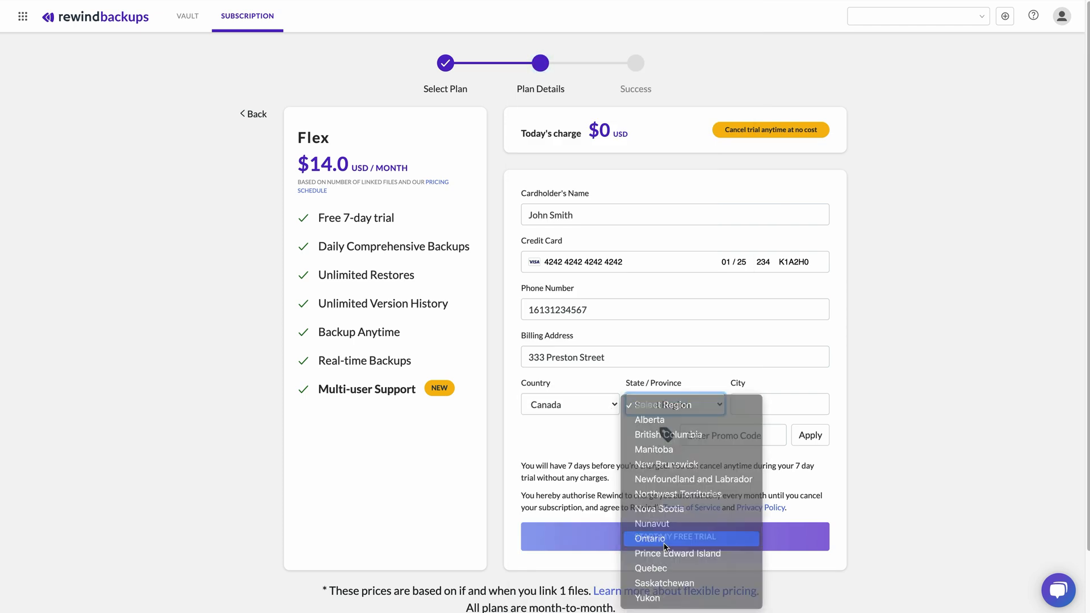
pyautogui.click(649, 538)
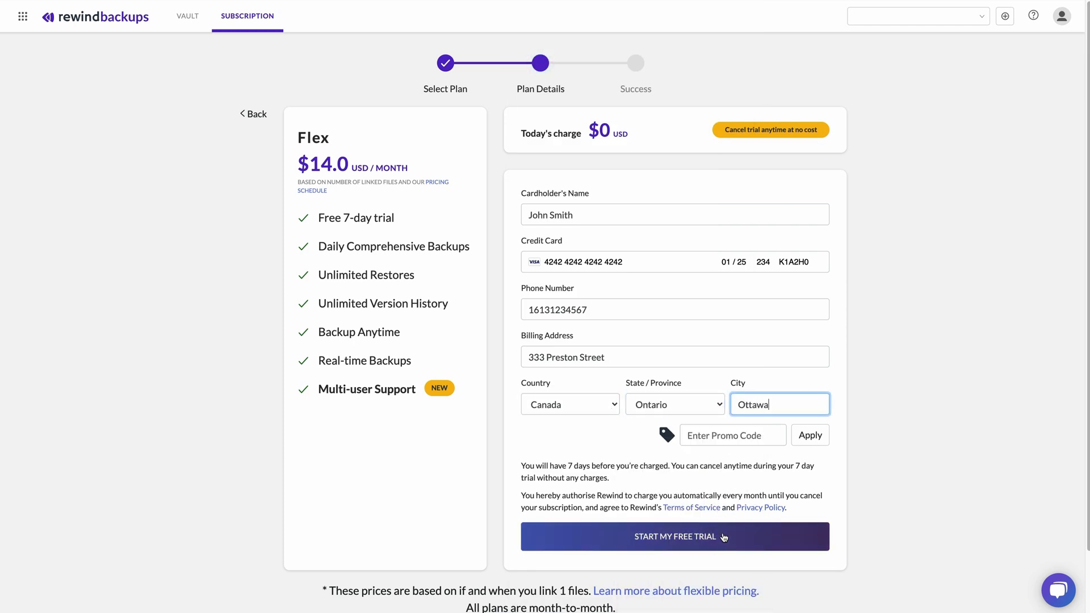
pyautogui.click(673, 536)
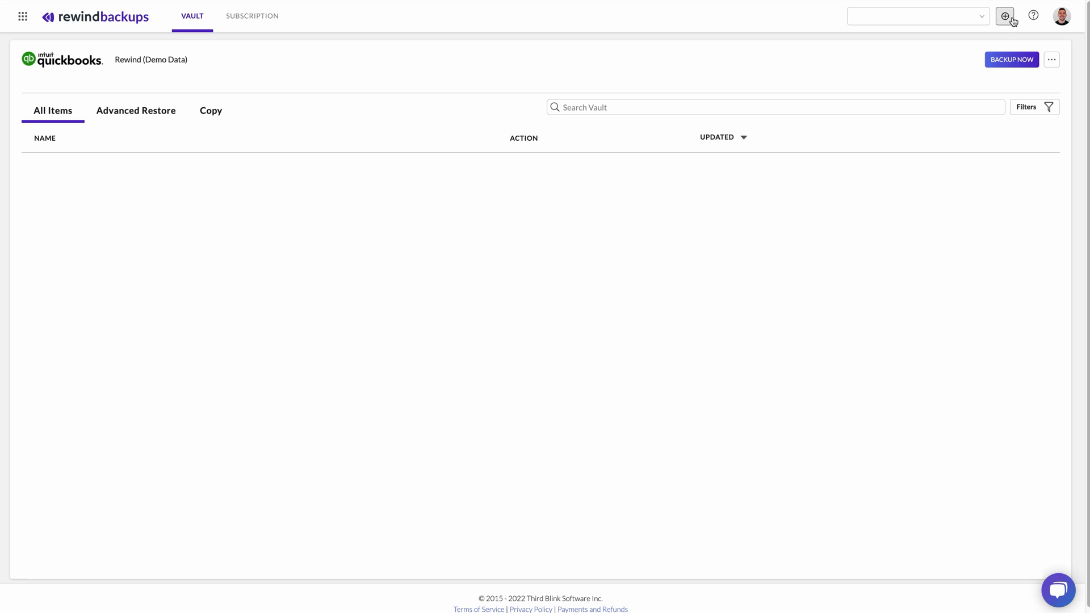
# Connect another QuickBooks account from the header, loading the vault's All Items list
pyautogui.click(1004, 14)
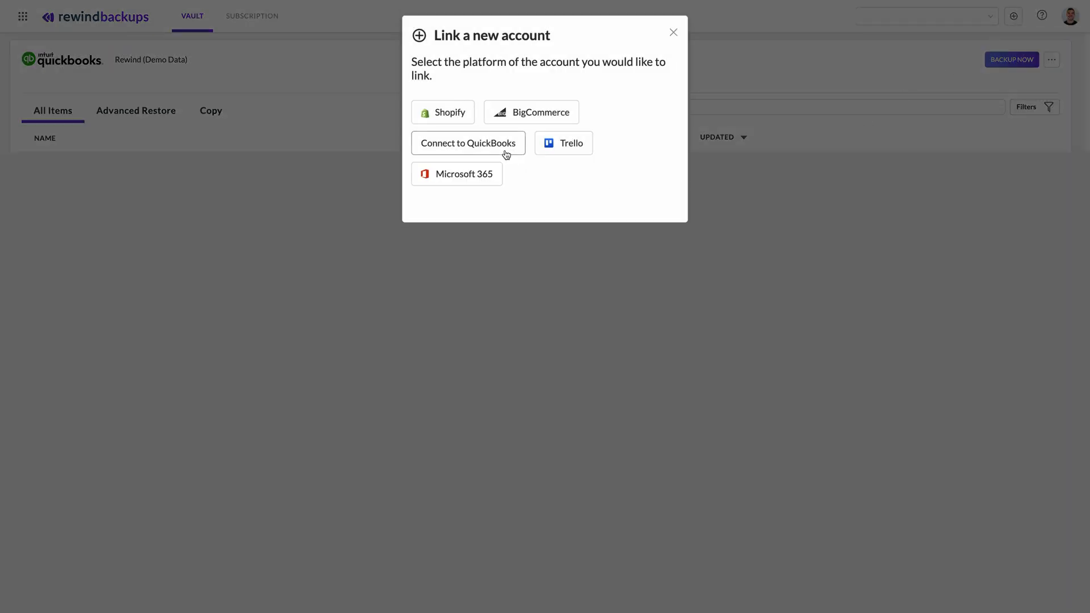
pyautogui.click(468, 143)
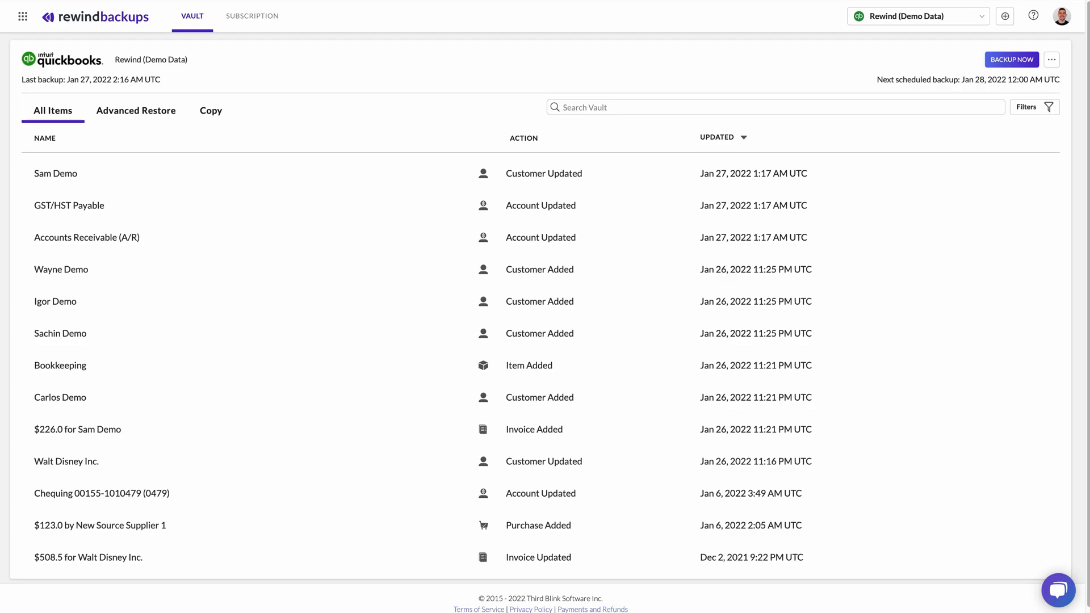
pyautogui.moveTo(861, 91)
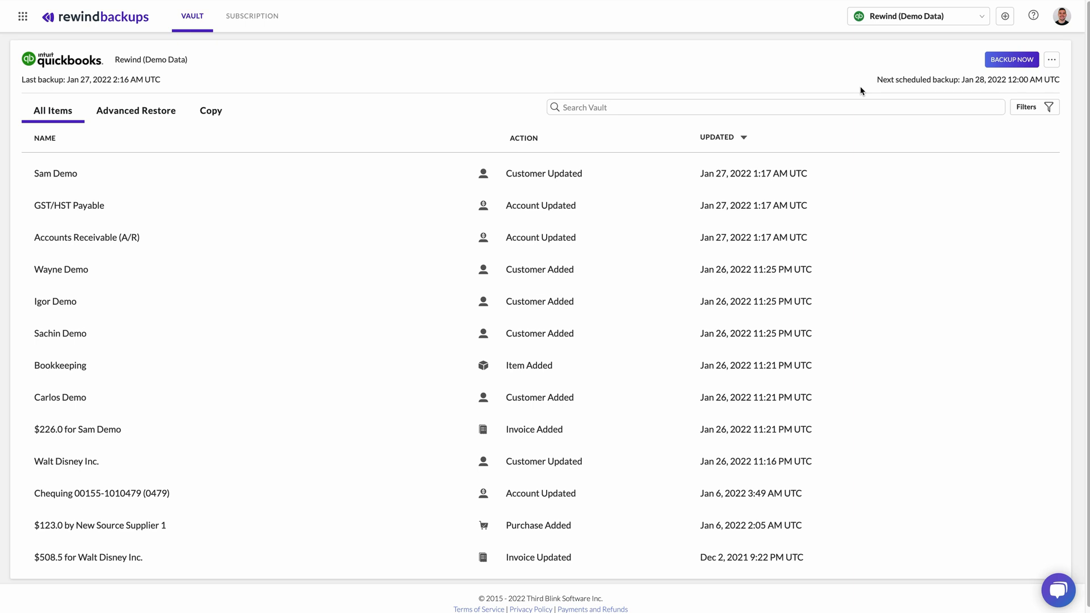
pyautogui.moveTo(1004, 16)
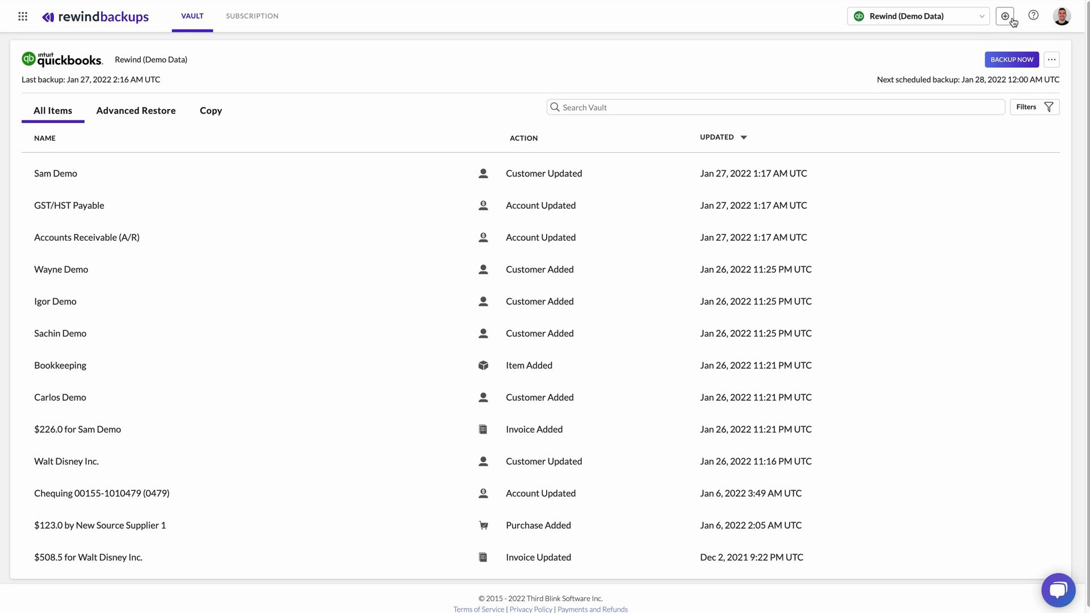
# Bring up the Link a new account platform choices, then dismiss them
pyautogui.click(1004, 16)
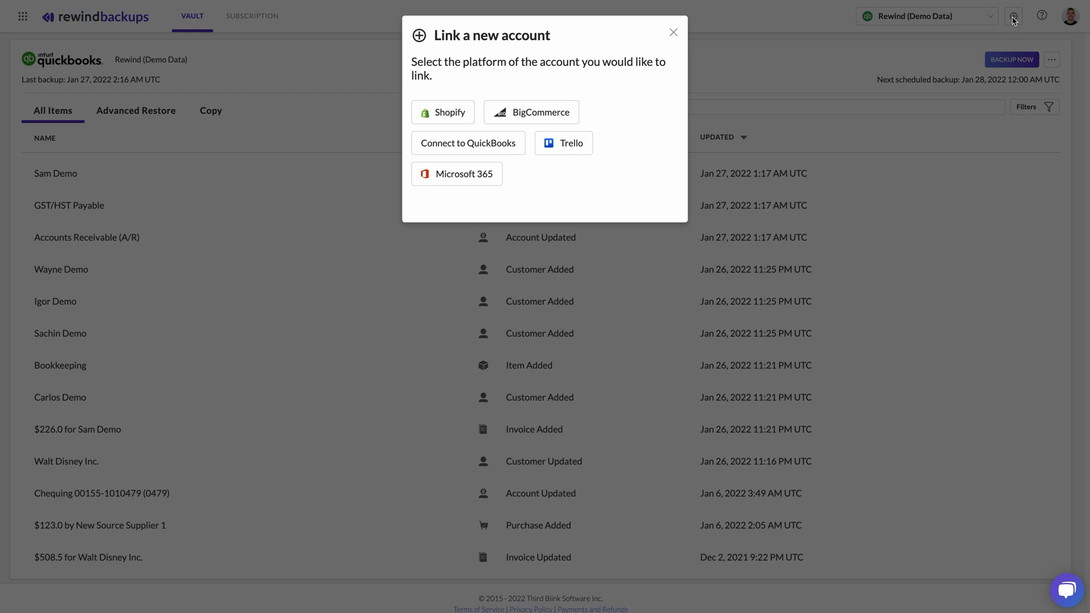
pyautogui.click(671, 31)
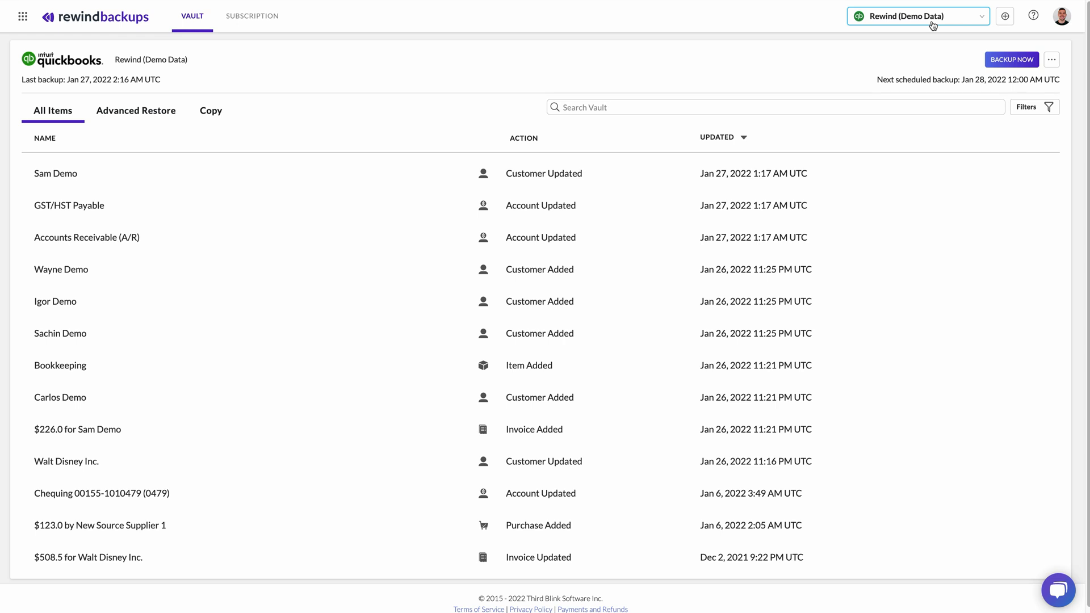
pyautogui.click(917, 16)
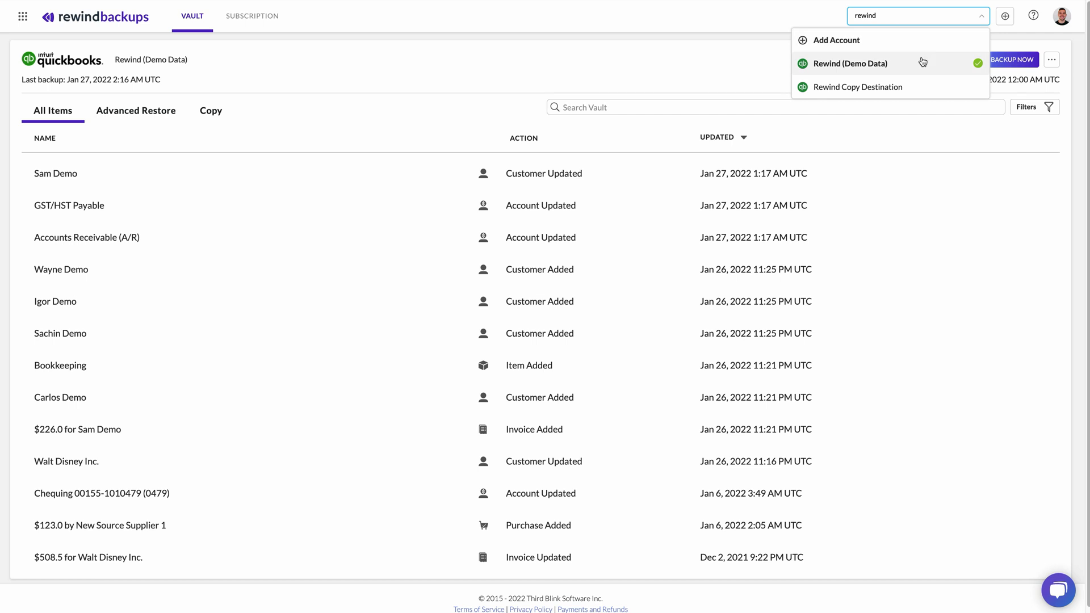
pyautogui.click(849, 64)
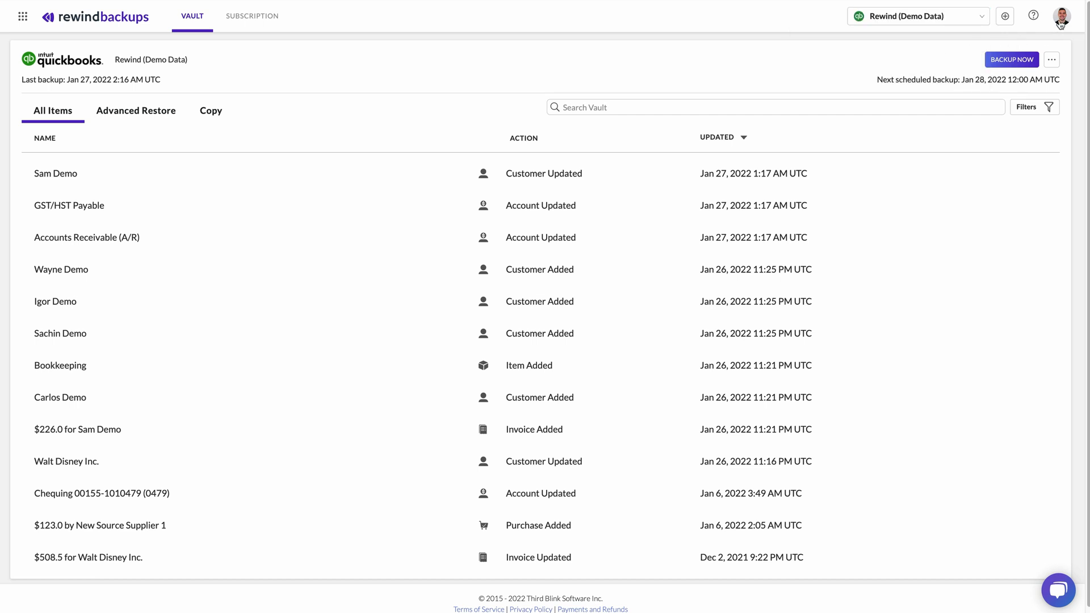
# Visit Settings, Subscription and Member Permissions, ending on the account Security settings
pyautogui.click(1063, 16)
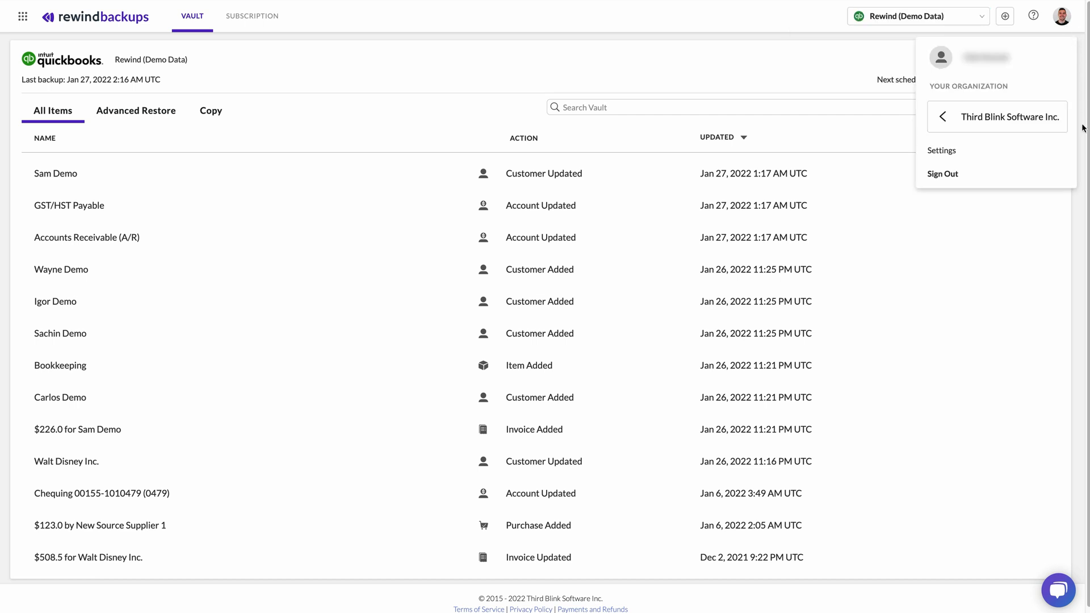
pyautogui.click(942, 150)
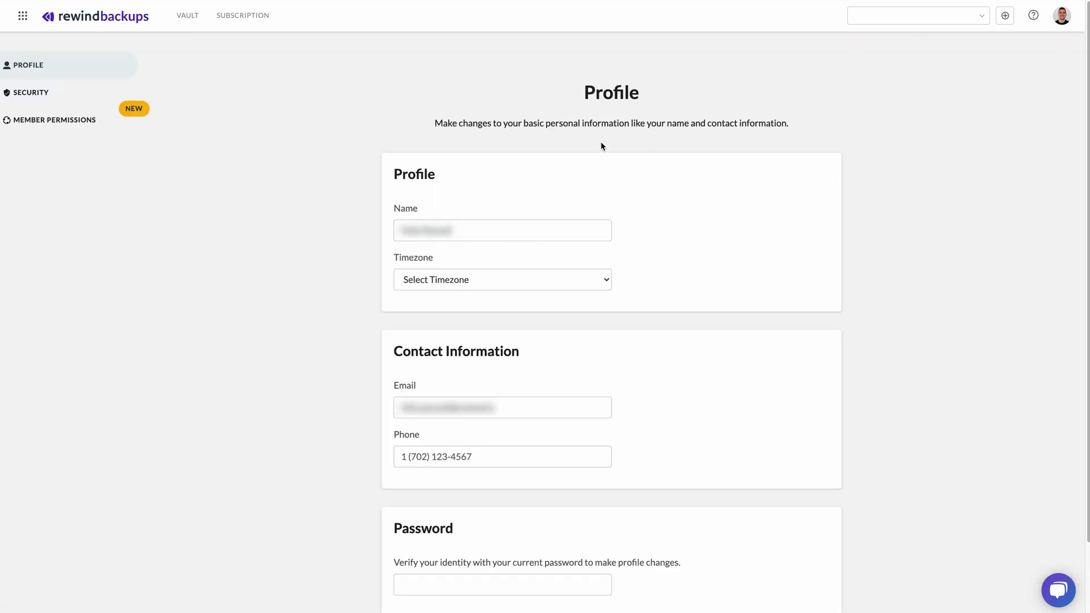
pyautogui.click(246, 14)
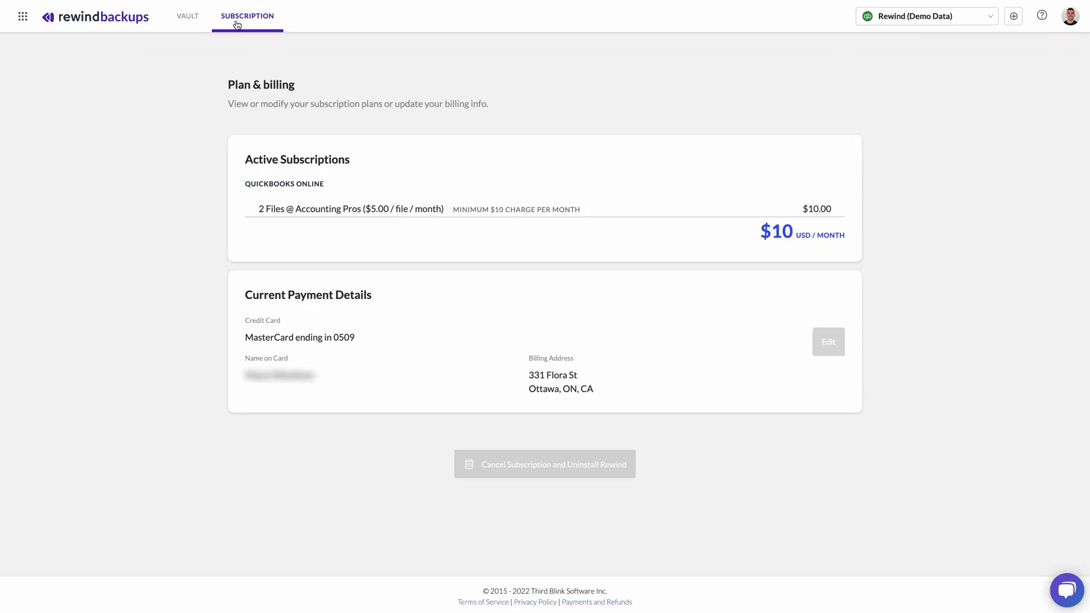
pyautogui.click(56, 119)
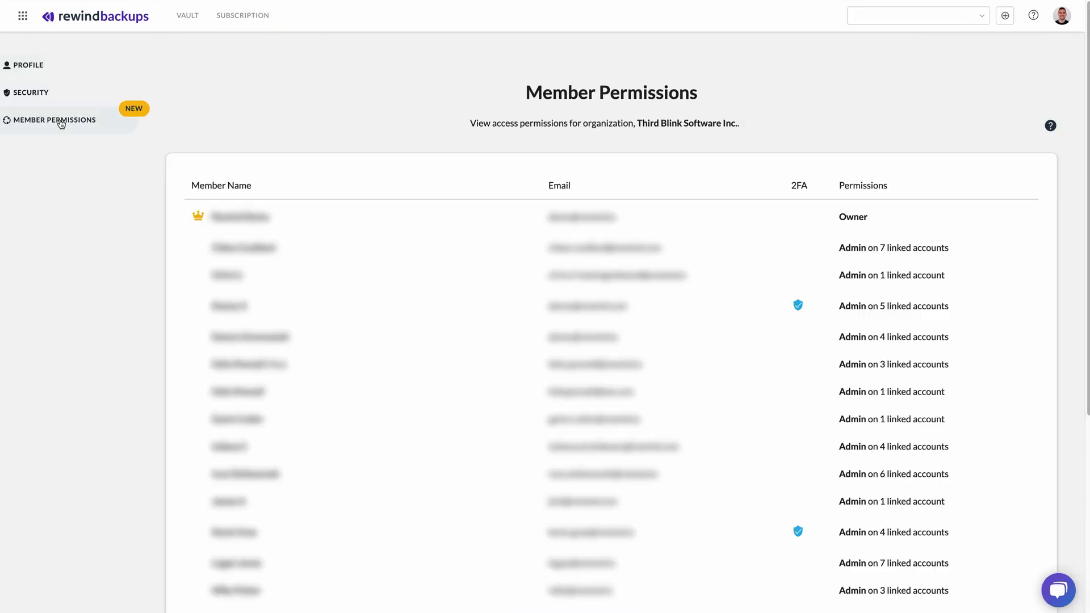
pyautogui.moveTo(53, 92)
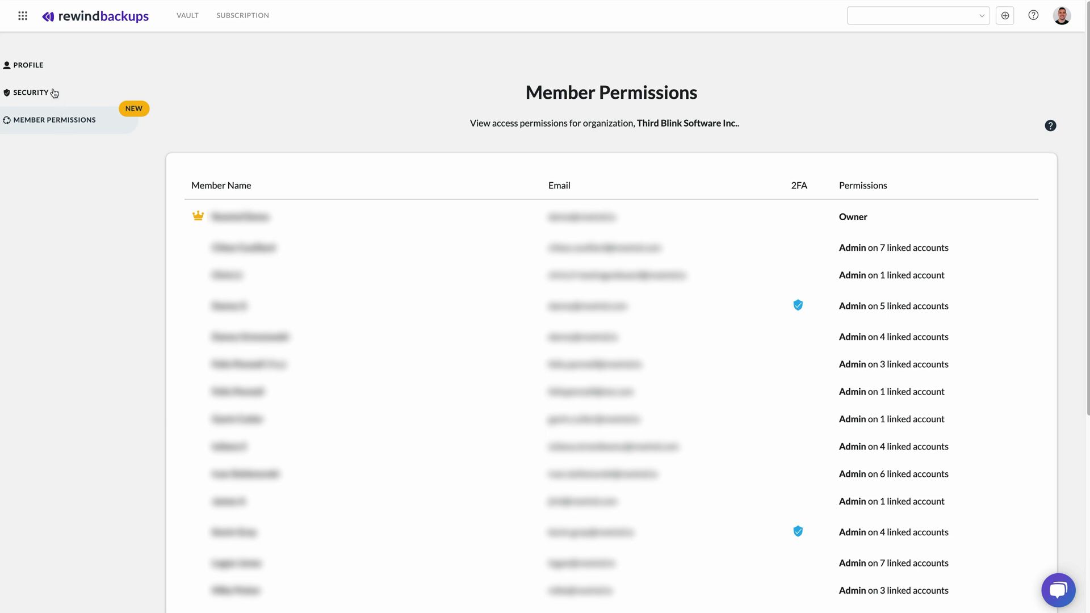
pyautogui.click(31, 92)
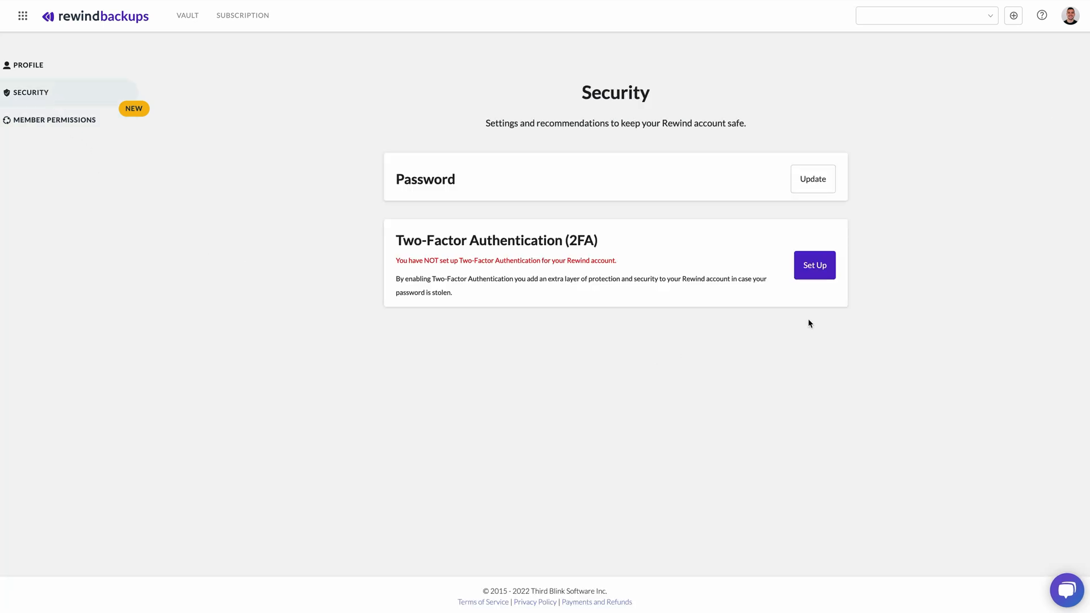
pyautogui.moveTo(834, 273)
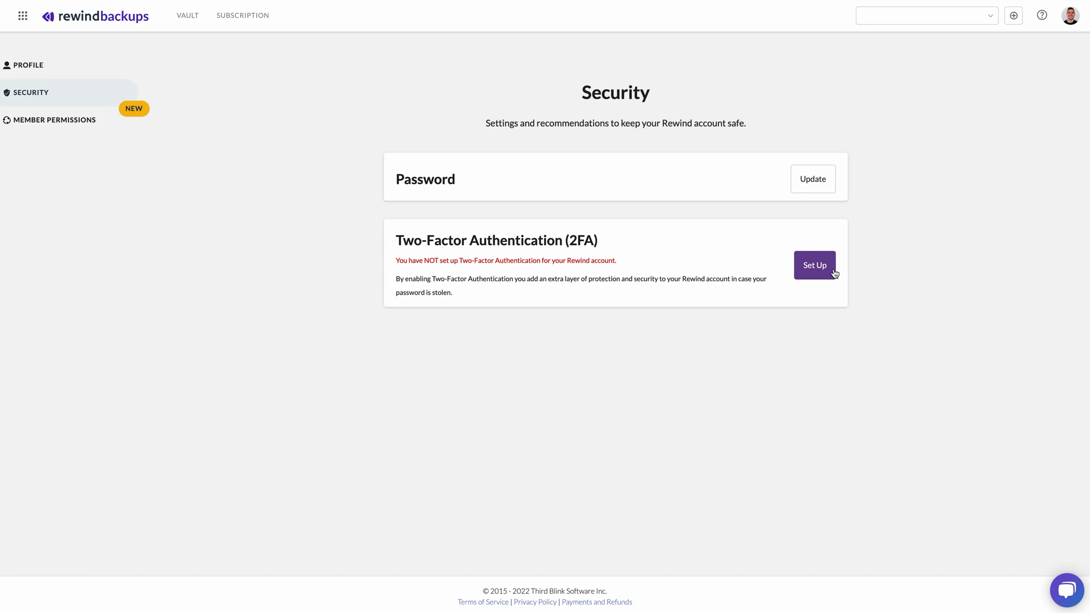
# Return to the vault and filter its content types to Invoice only
pyautogui.click(192, 15)
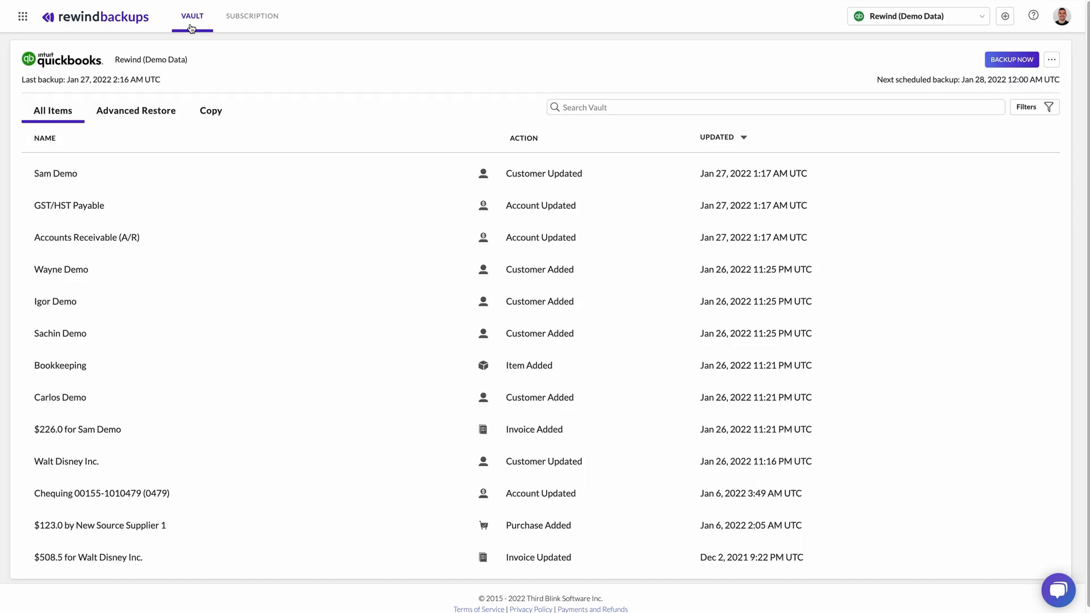
pyautogui.moveTo(186, 443)
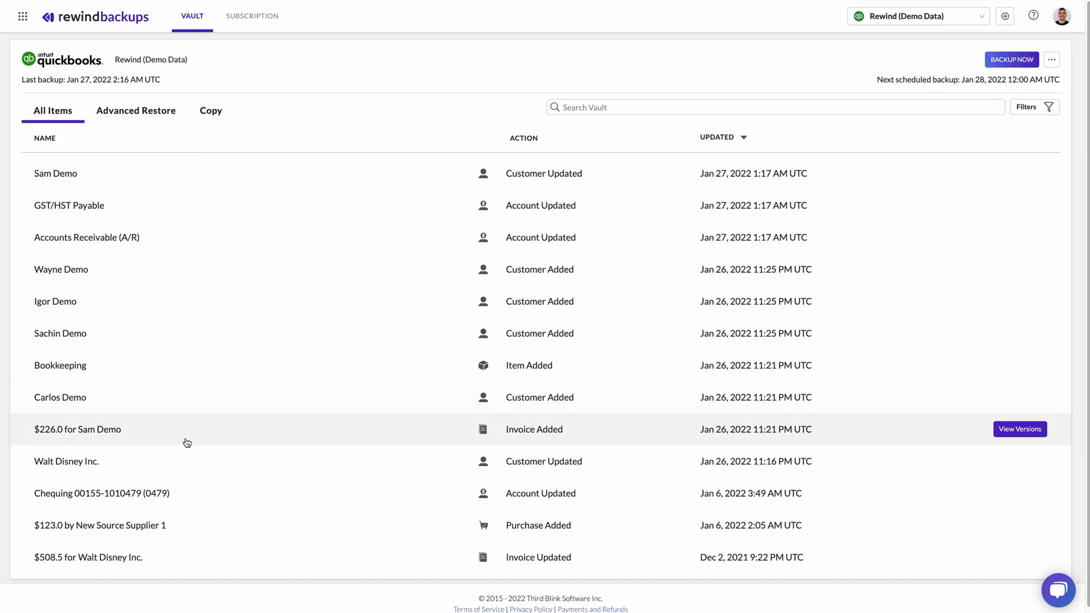
pyautogui.scroll(-3)
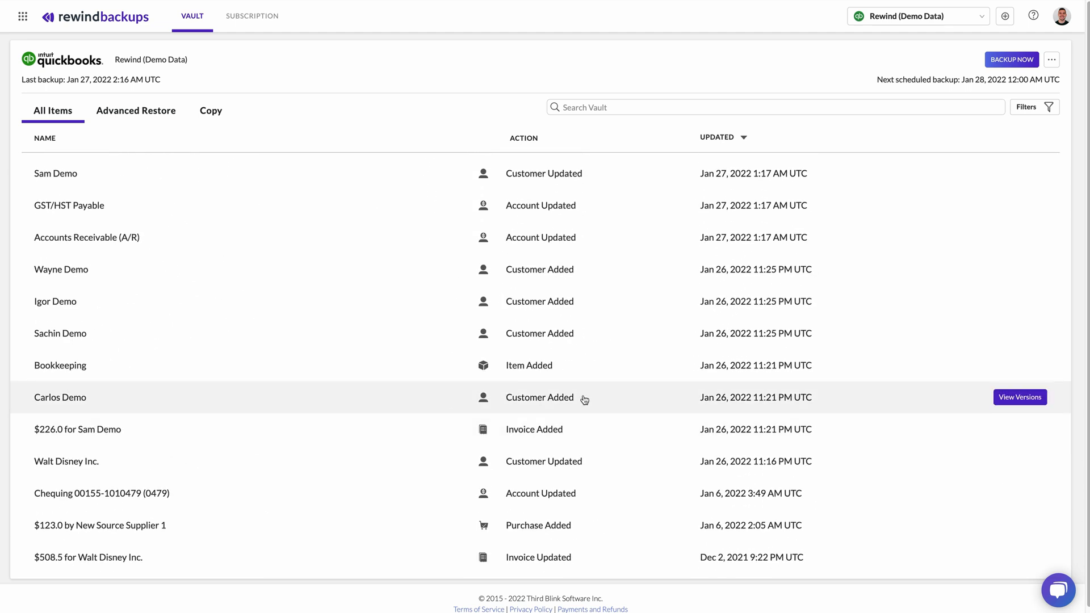
pyautogui.click(1032, 107)
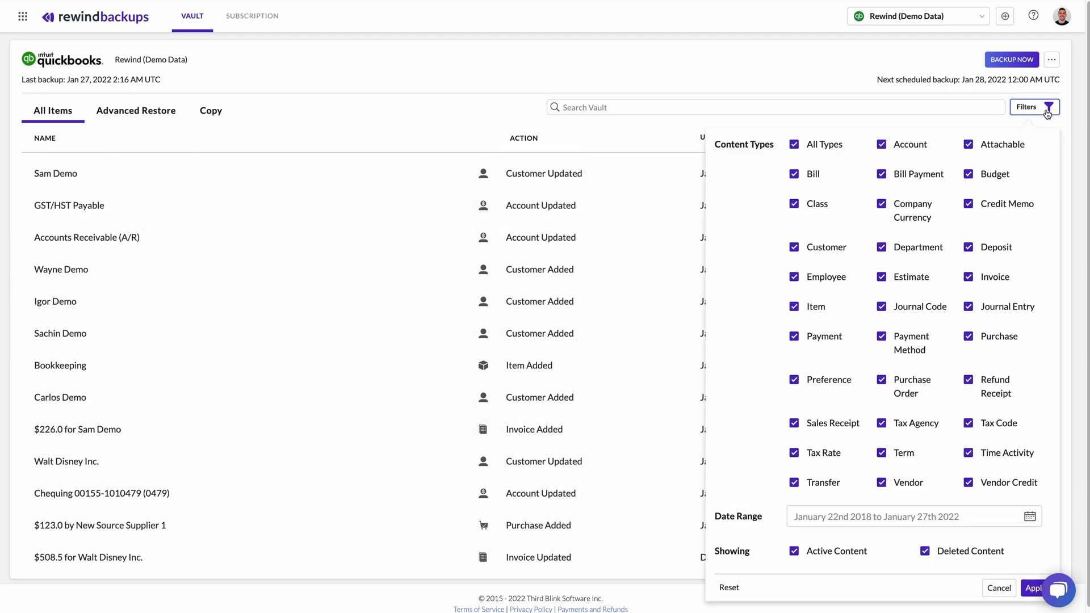
pyautogui.click(794, 144)
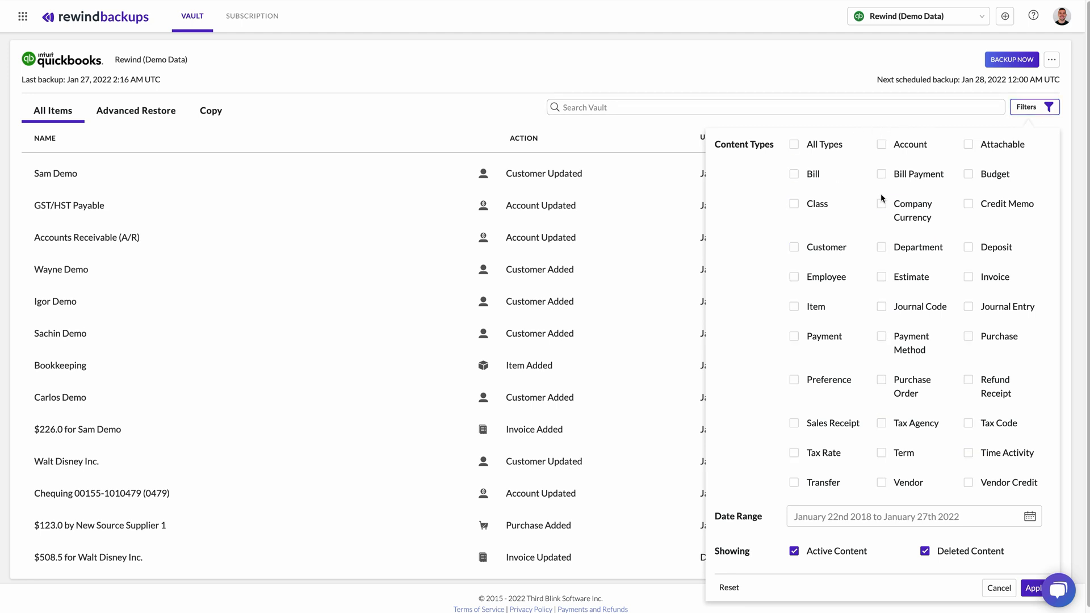
pyautogui.click(969, 277)
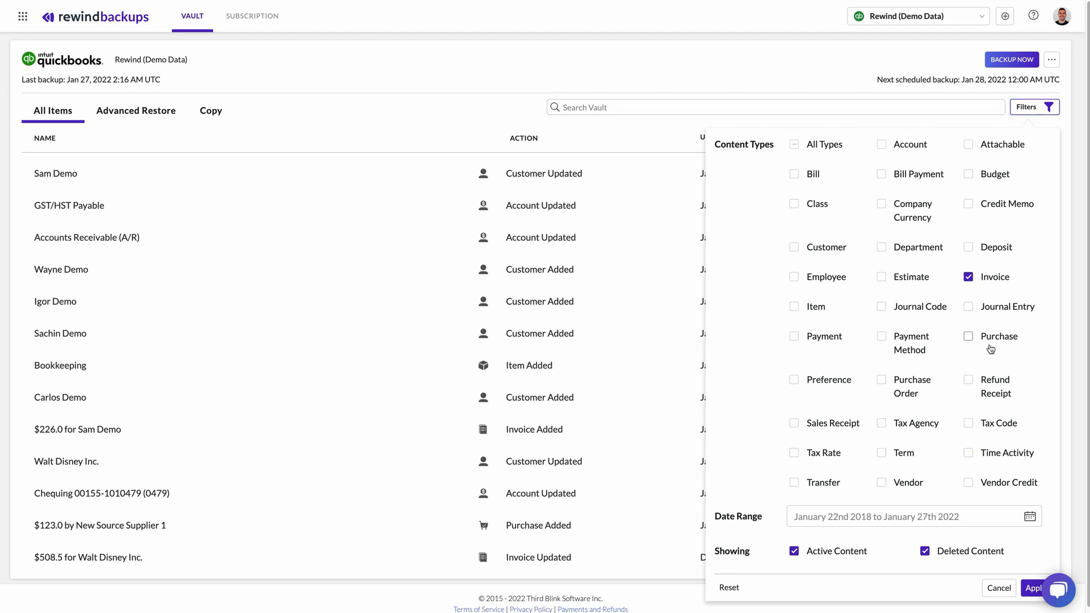
pyautogui.click(1036, 587)
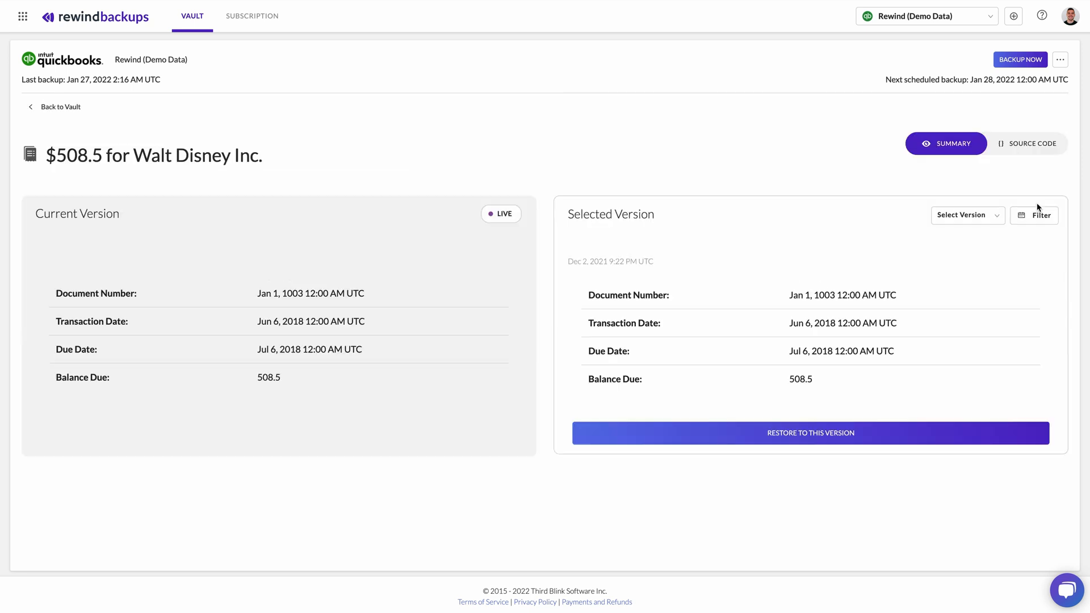
# Select the Jun 7, 2021 7:11 PM UTC version of the invoice and view the source-code diff
pyautogui.click(966, 215)
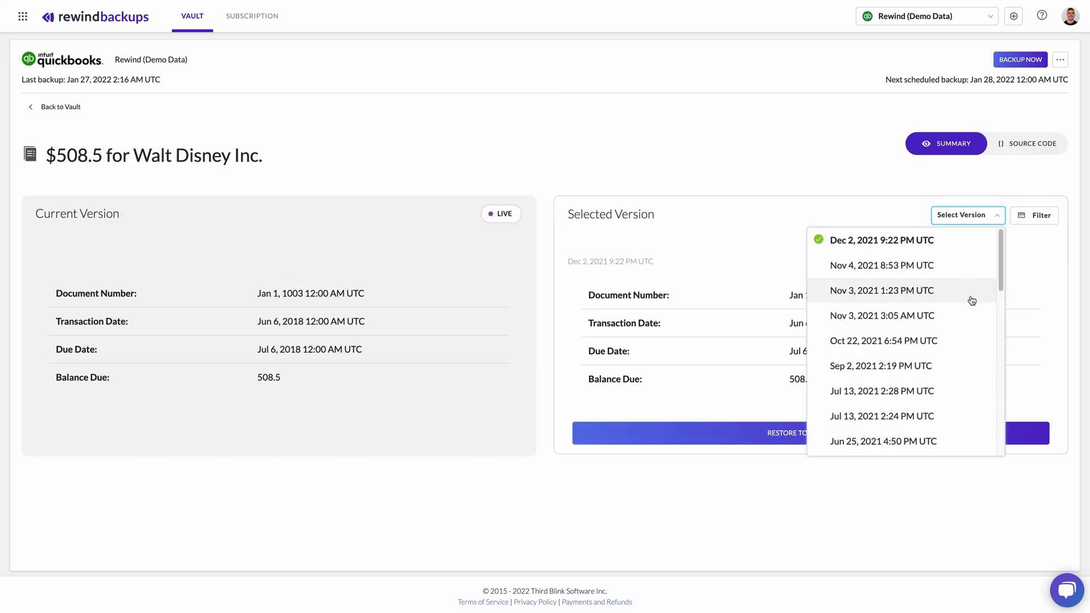
pyautogui.scroll(-3)
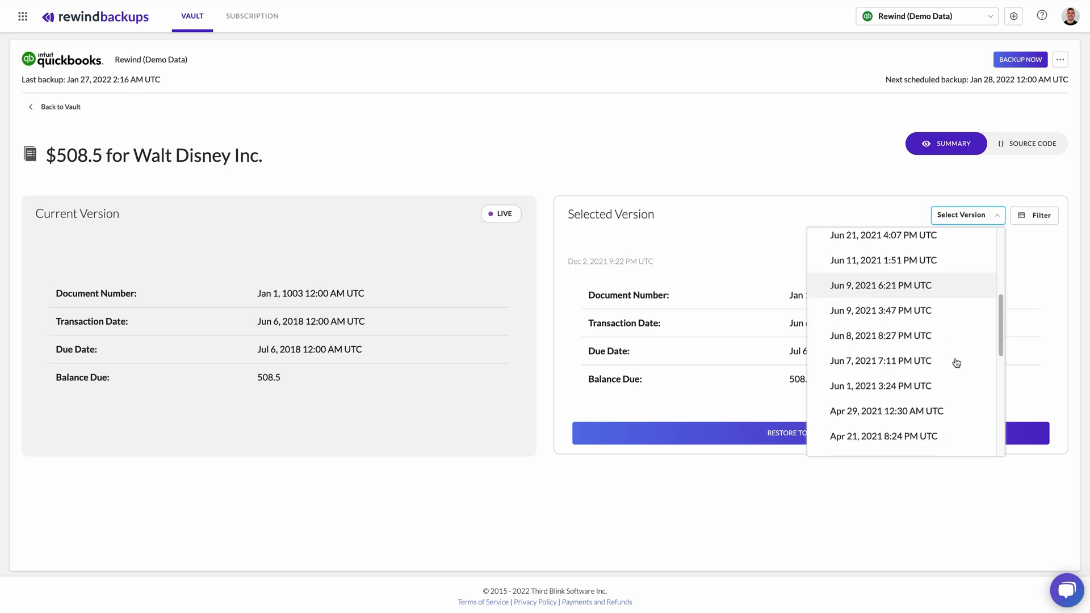
pyautogui.click(880, 360)
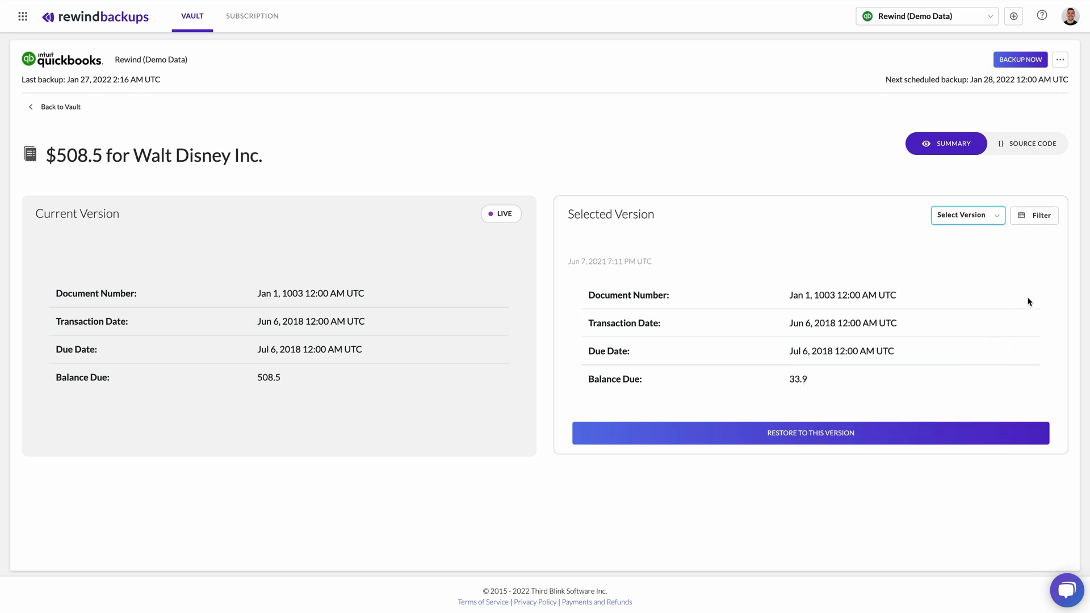
pyautogui.click(1026, 143)
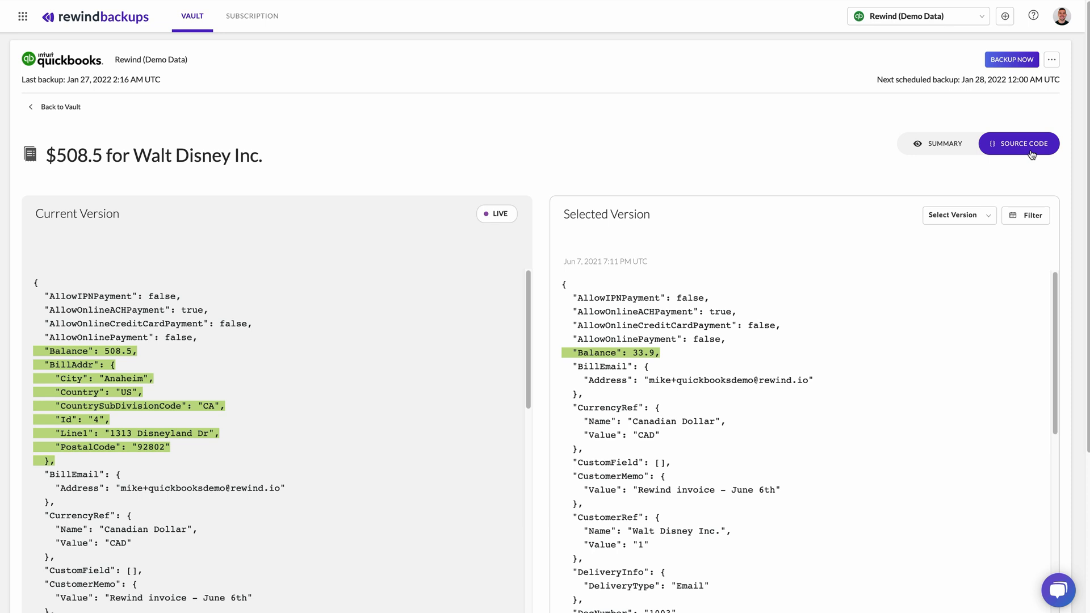
pyautogui.scroll(-3)
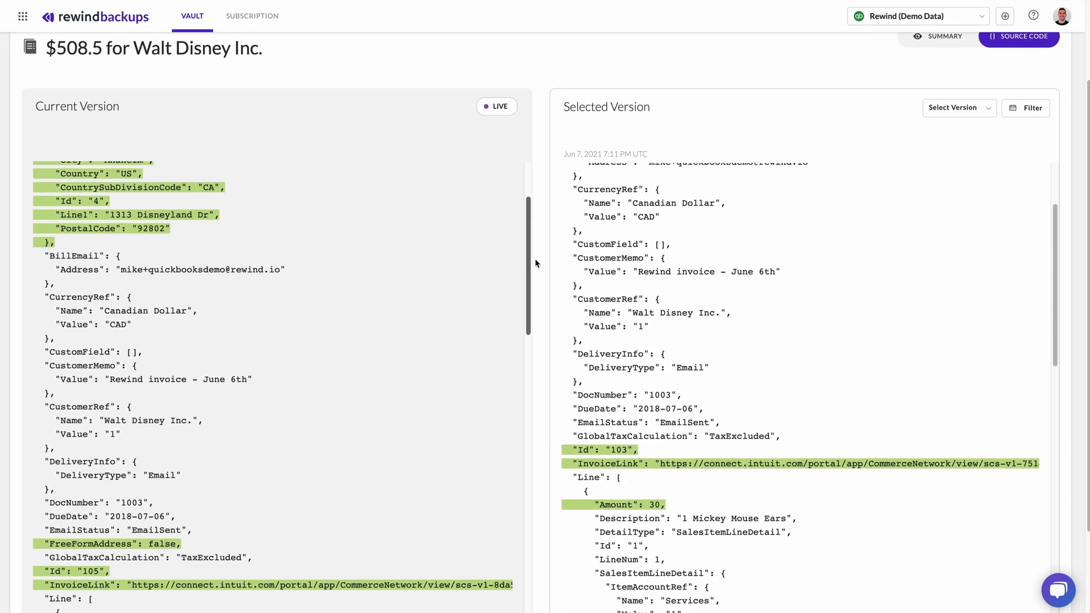
pyautogui.scroll(-3)
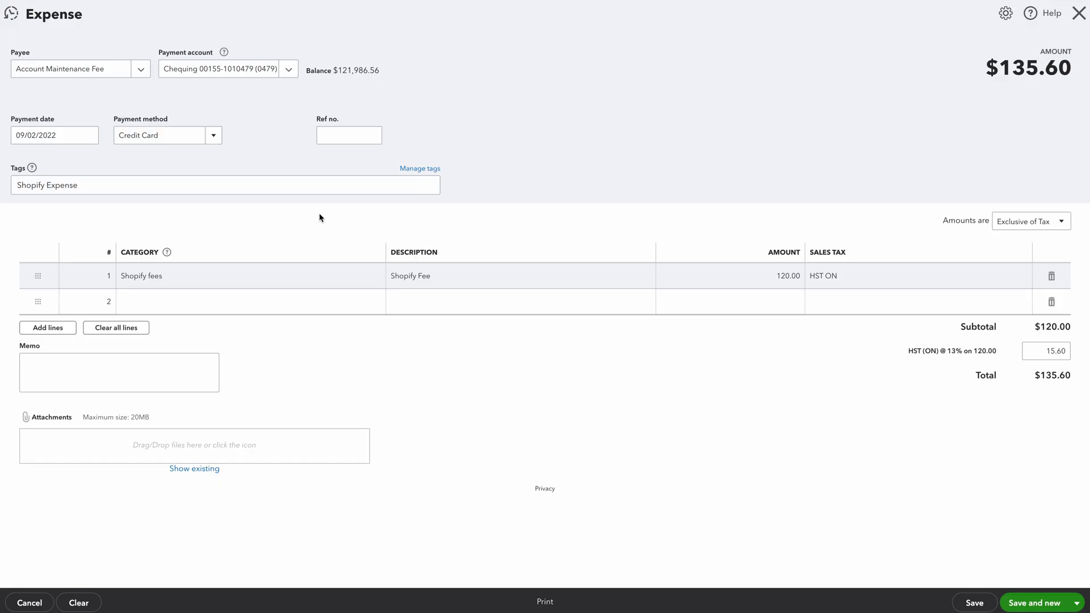
pyautogui.moveTo(974, 602)
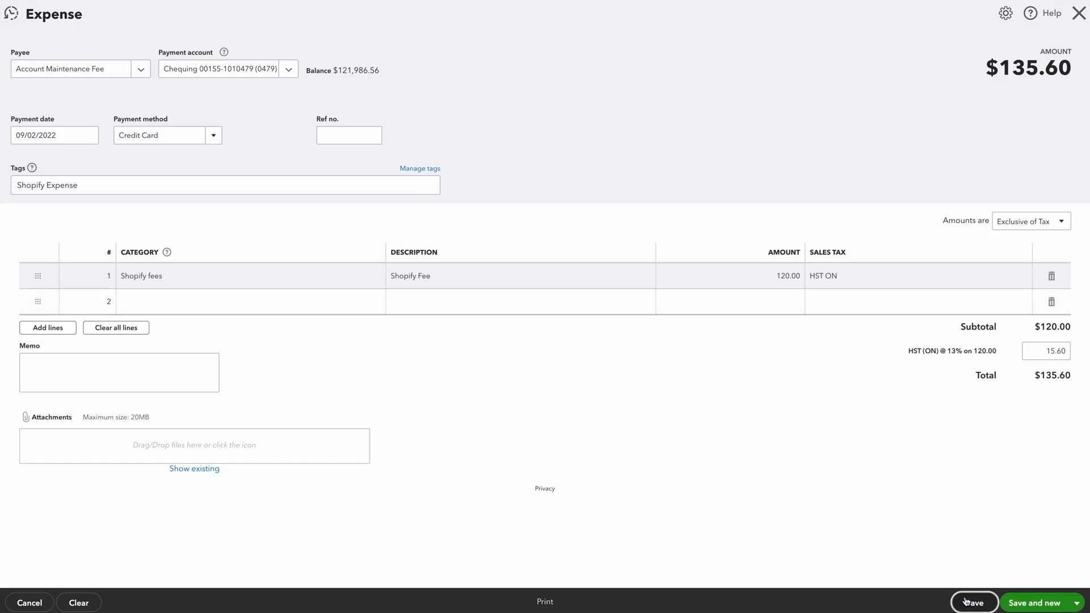
# Save the $135.60 Shopify Account Maintenance Fee expense in QuickBooks Online
pyautogui.click(973, 602)
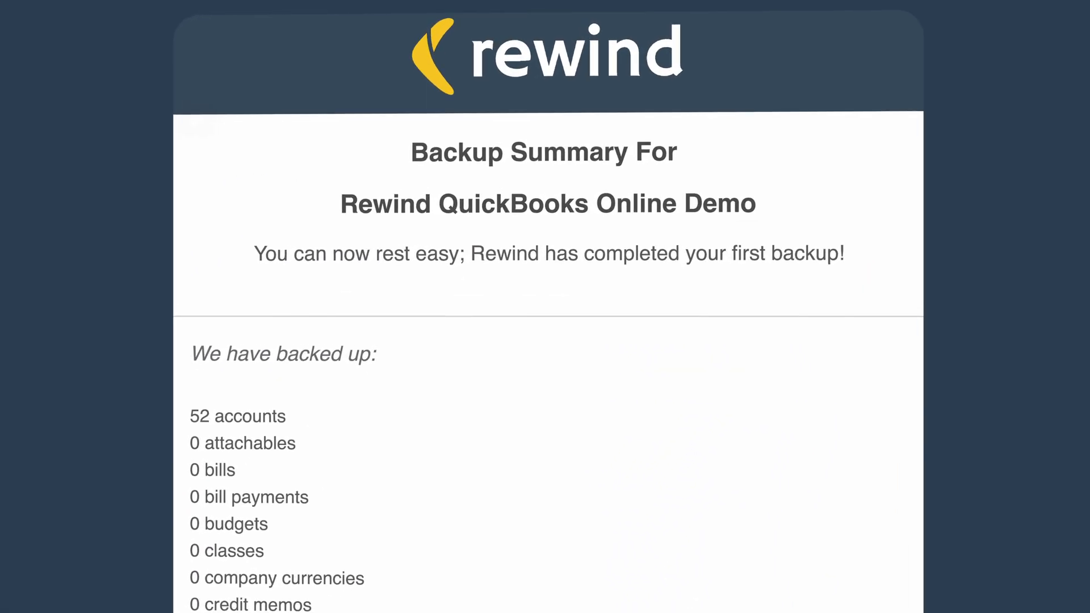
pyautogui.scroll(-3)
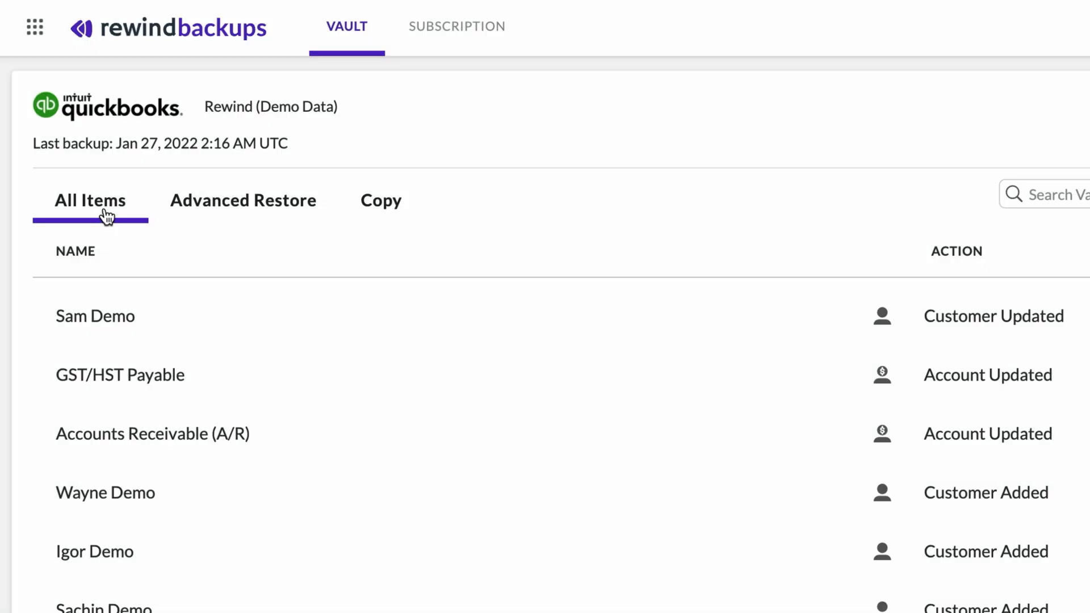
# View Advanced Restore, then the Copy page for the Rewind (Demo Data) company file
pyautogui.click(243, 200)
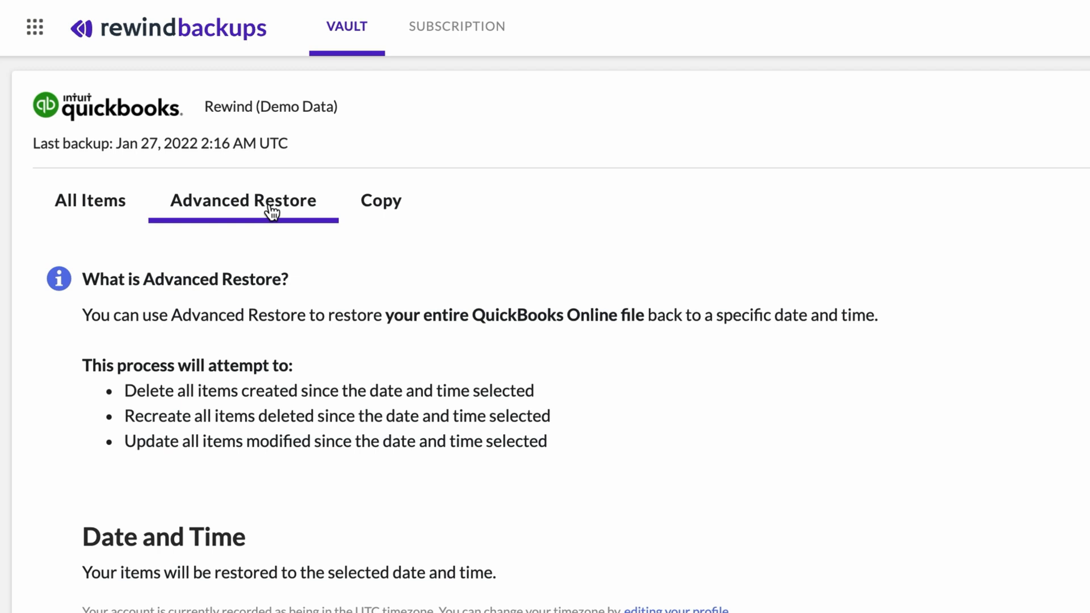
pyautogui.moveTo(382, 217)
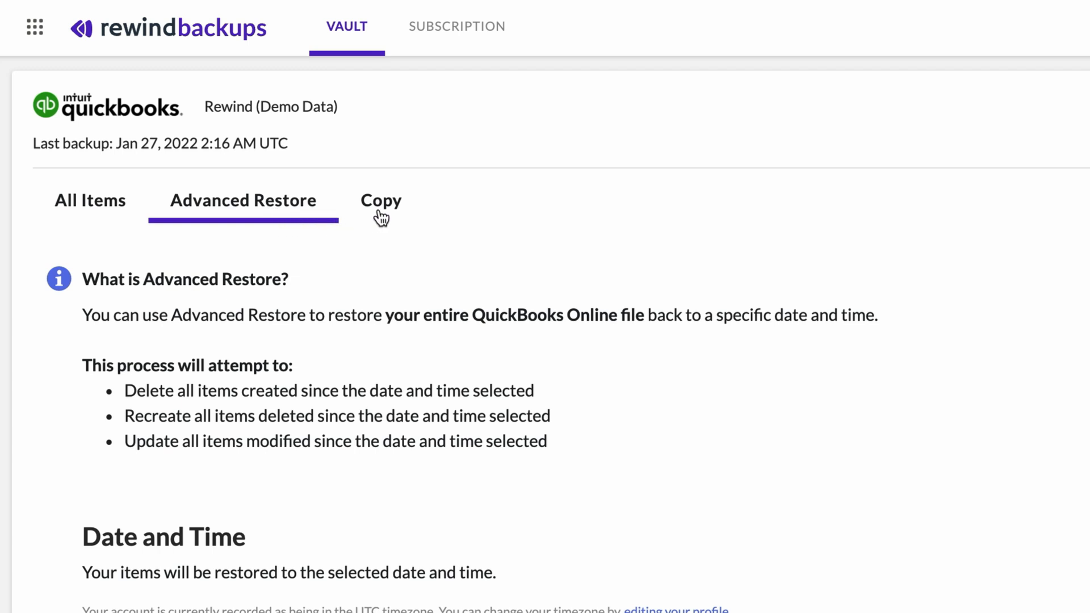
pyautogui.click(380, 200)
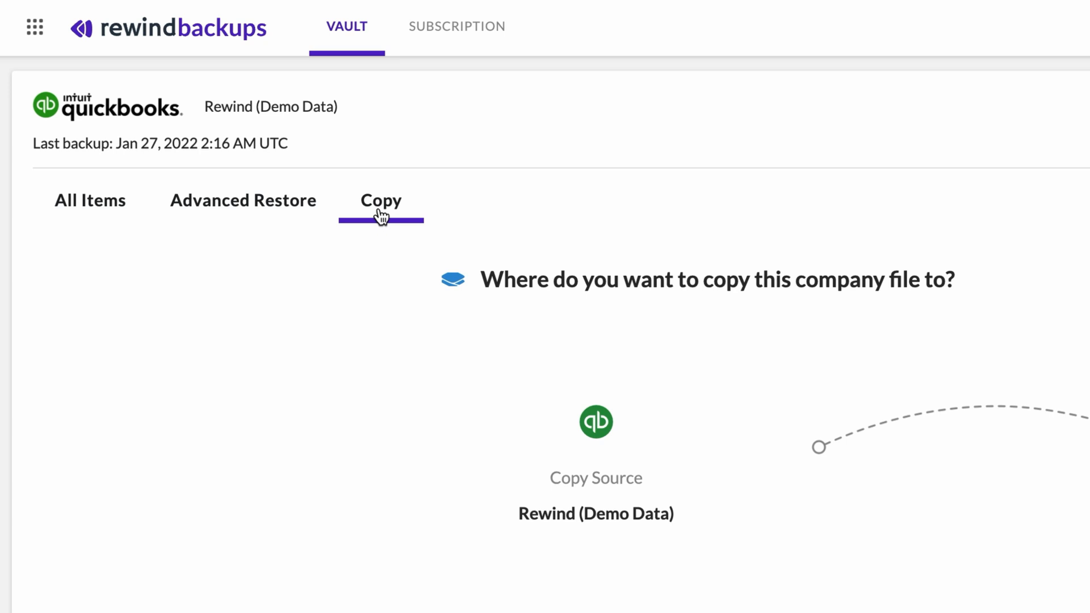